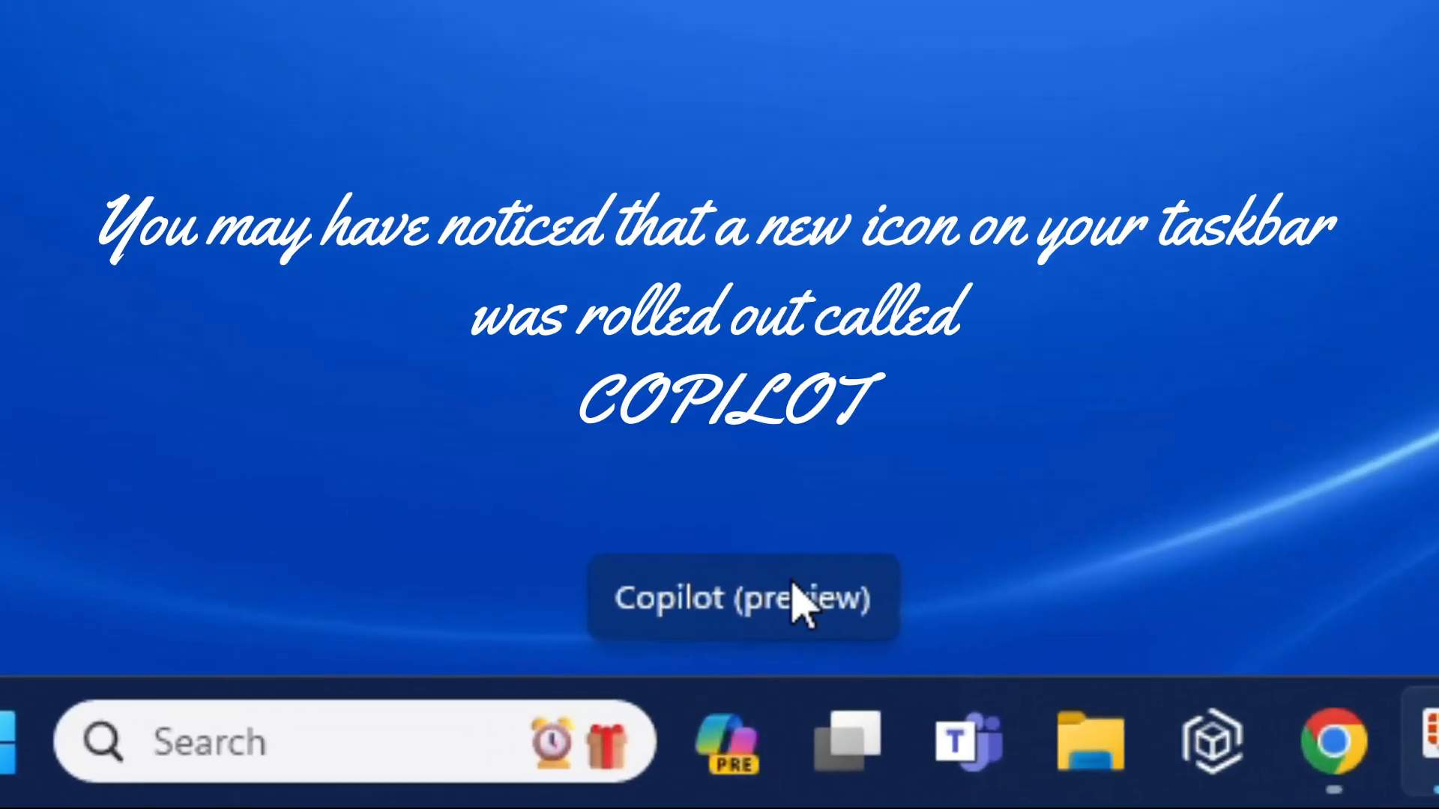
{"action": "mouse_move", "coordinate": [724, 762]}
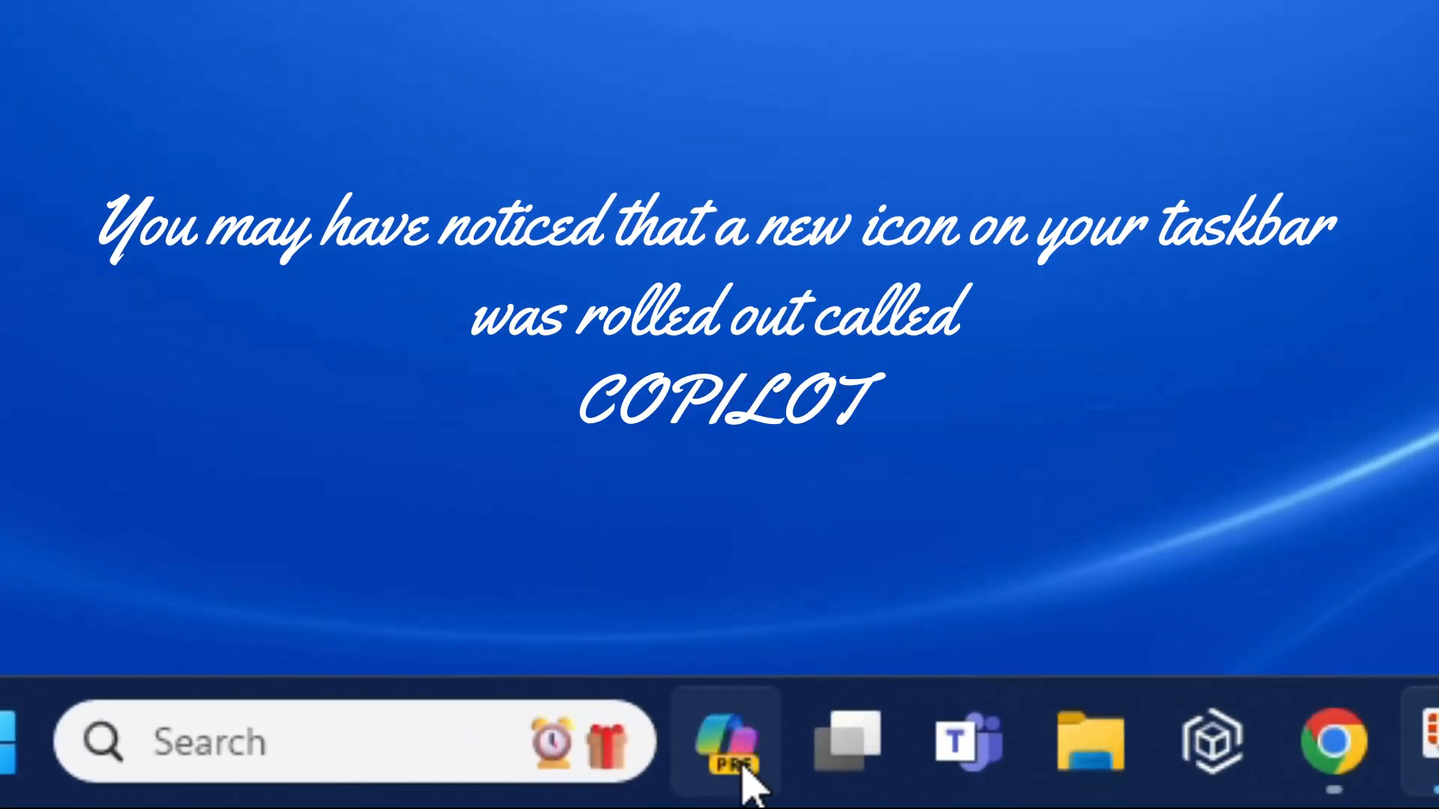
{"action": "mouse_move", "coordinate": [725, 741]}
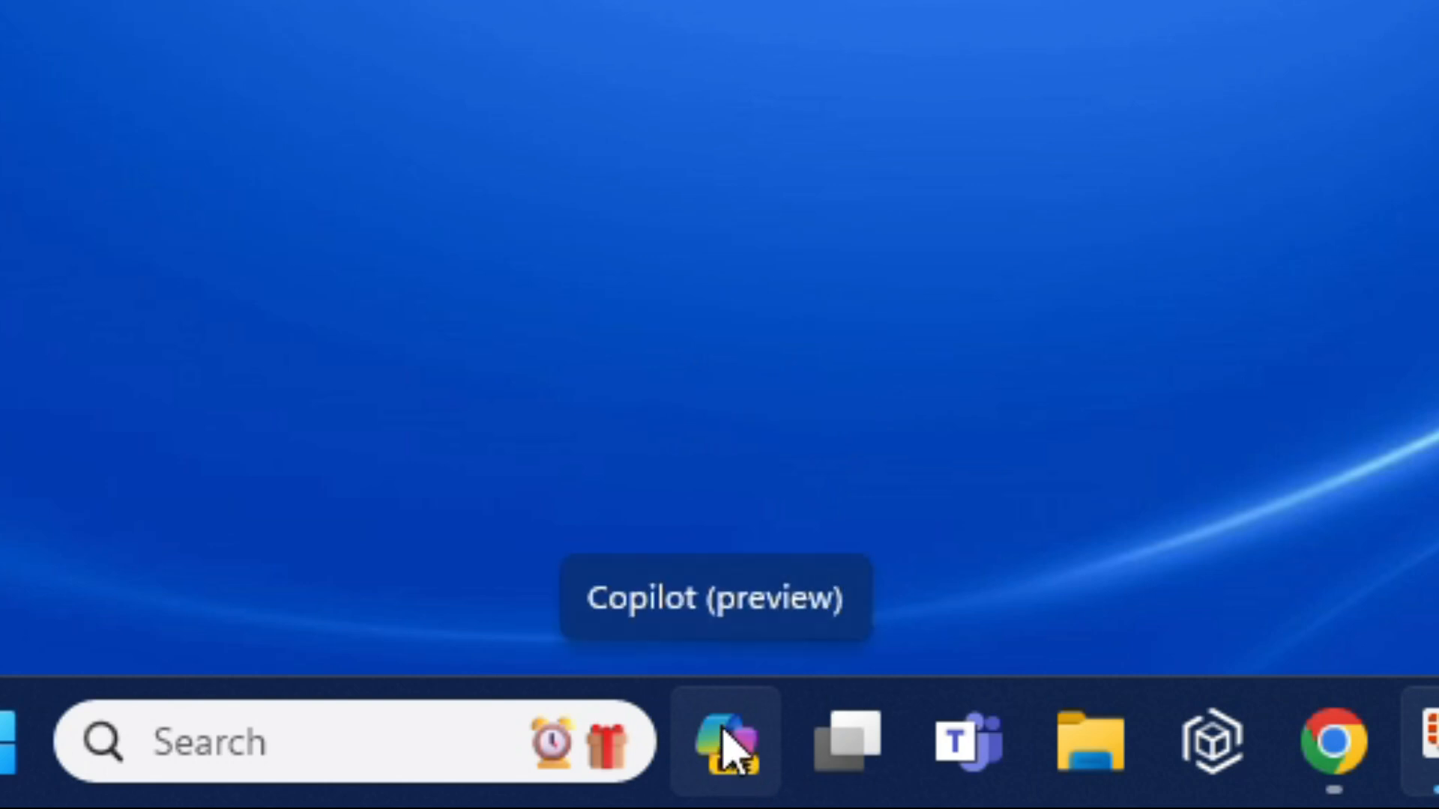
Step: Open Copilot (preview) and try Creative and Balanced styles, ending on More Precise
{"action": "left_click", "coordinate": [725, 741]}
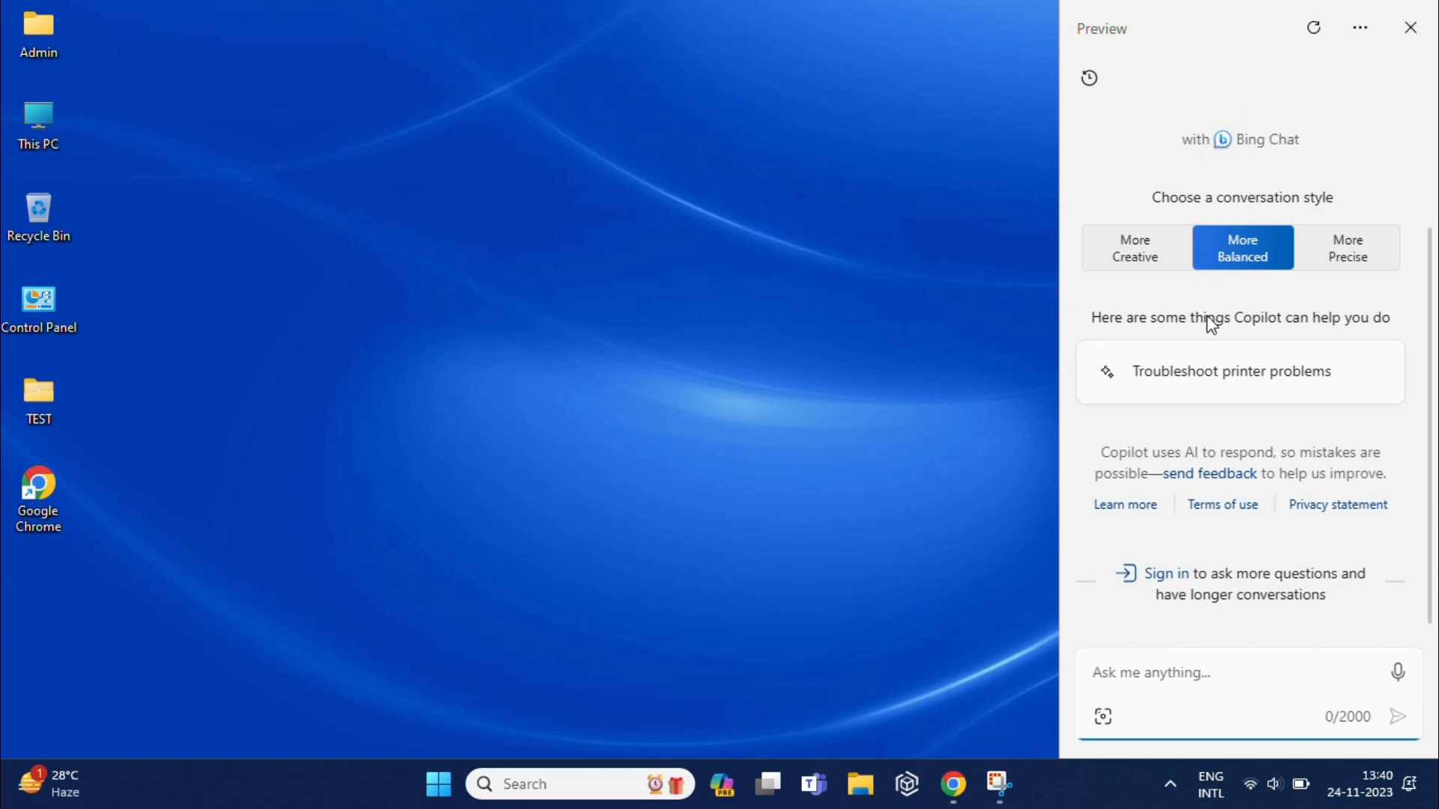
{"action": "left_click", "coordinate": [1136, 247]}
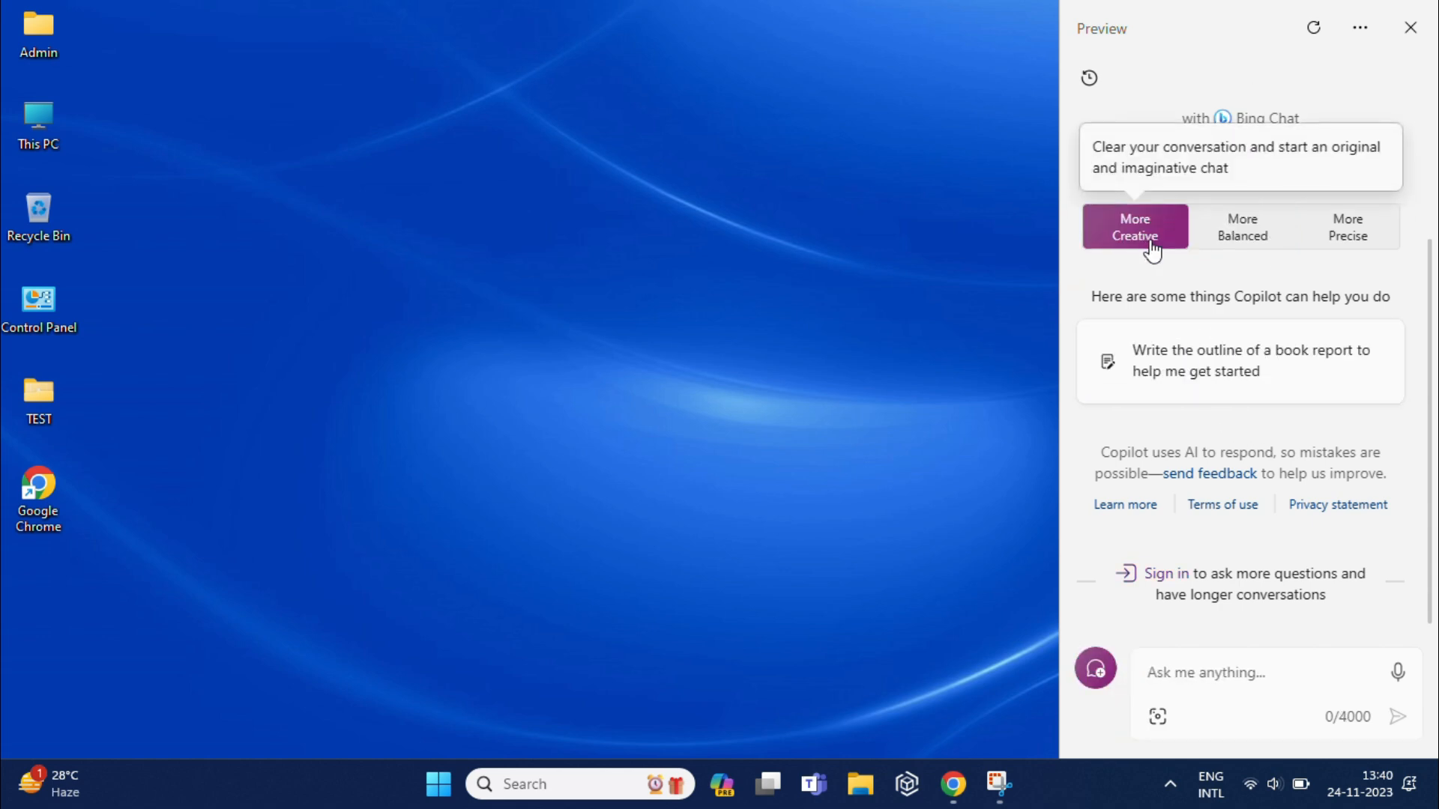
{"action": "left_click", "coordinate": [1242, 226]}
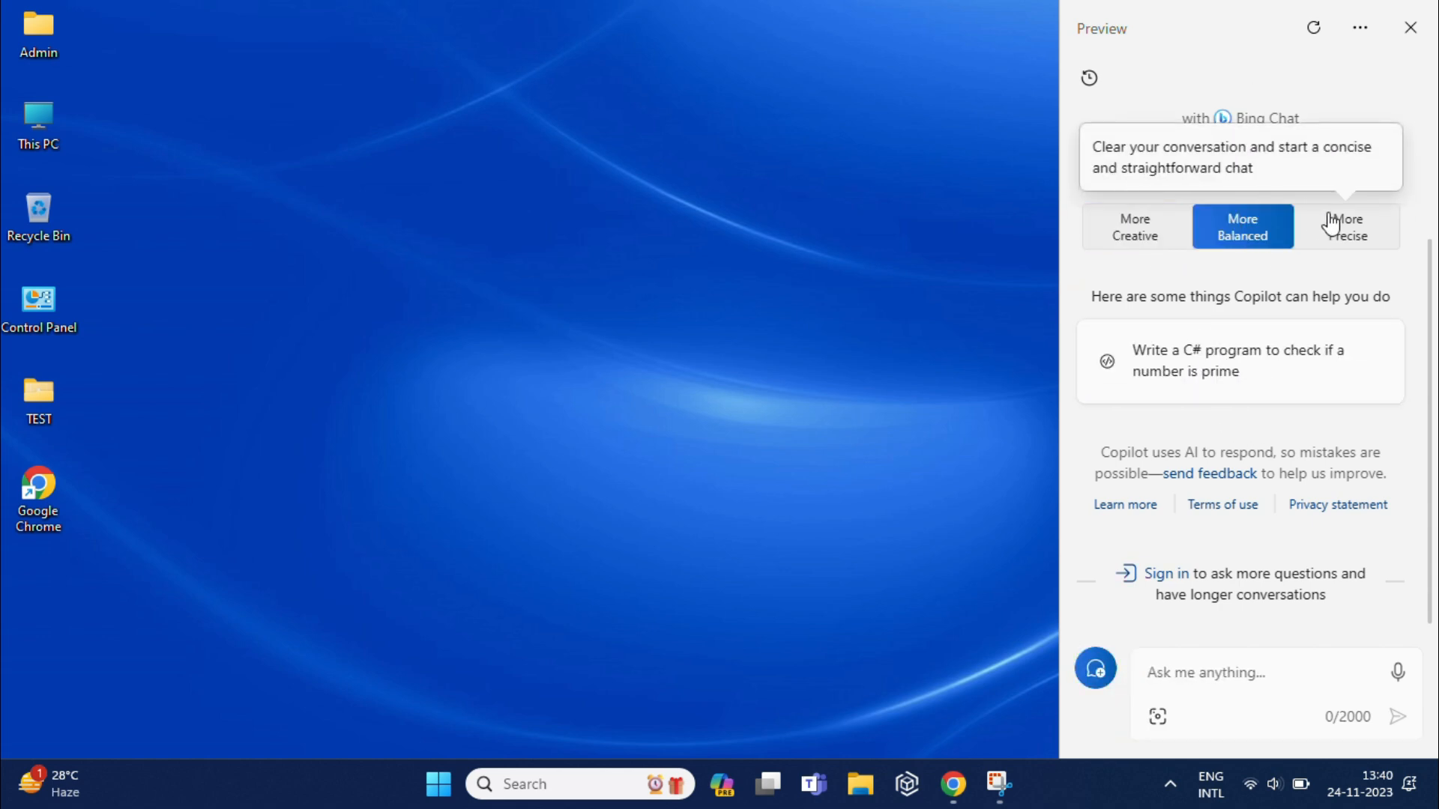
{"action": "left_click", "coordinate": [1347, 248]}
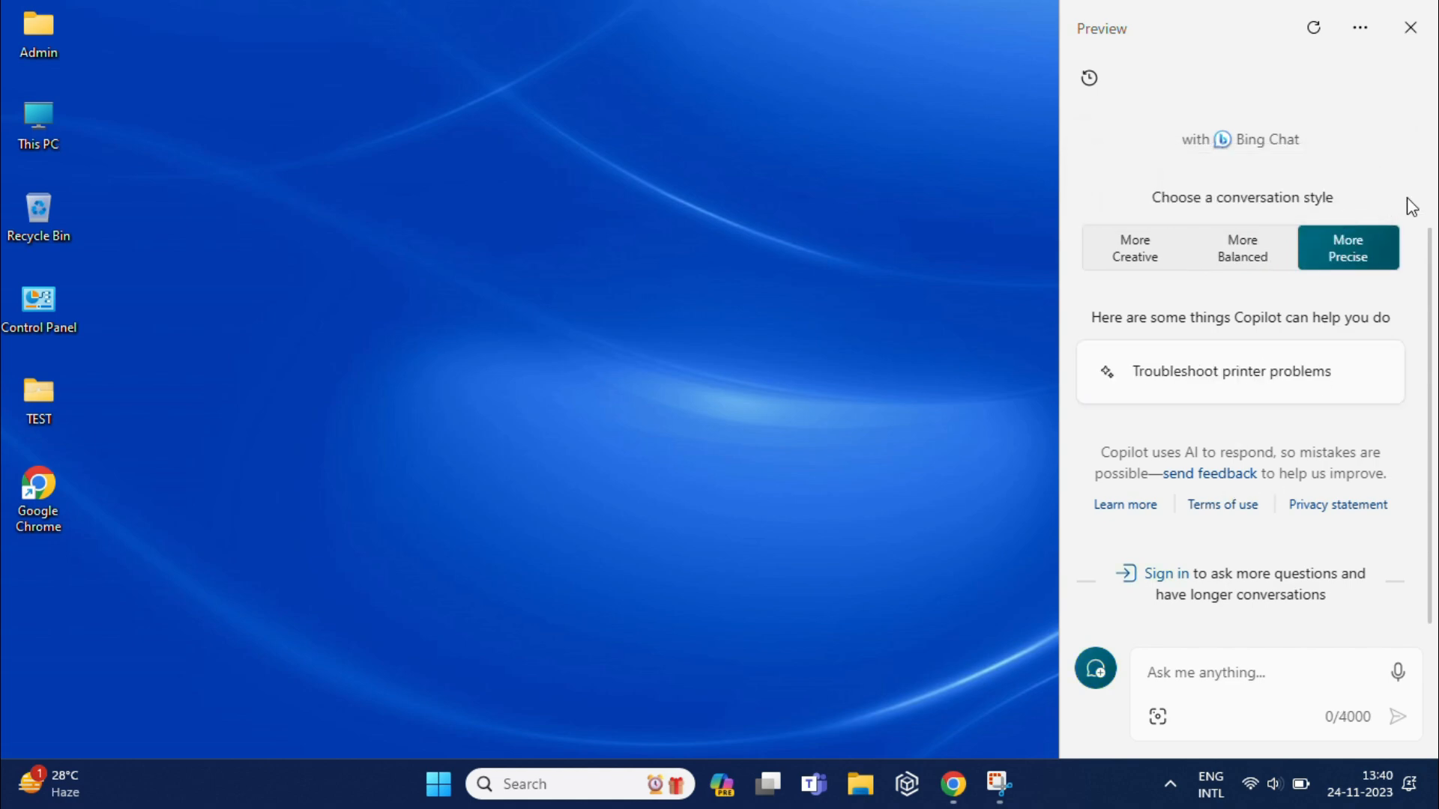
Step: Close the Copilot pane and launch Settings from the Start menu
{"action": "left_click", "coordinate": [1411, 28]}
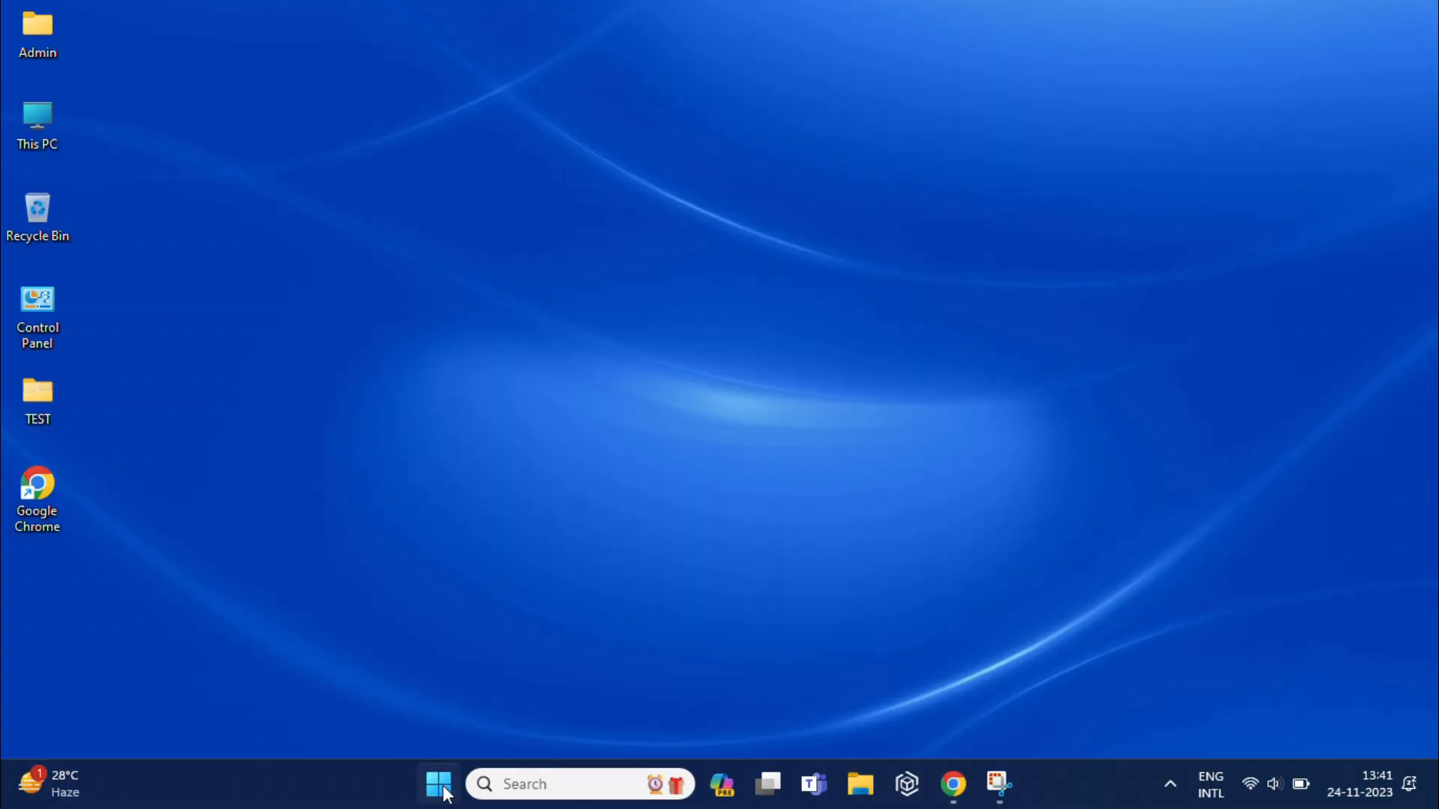
{"action": "left_click", "coordinate": [438, 784]}
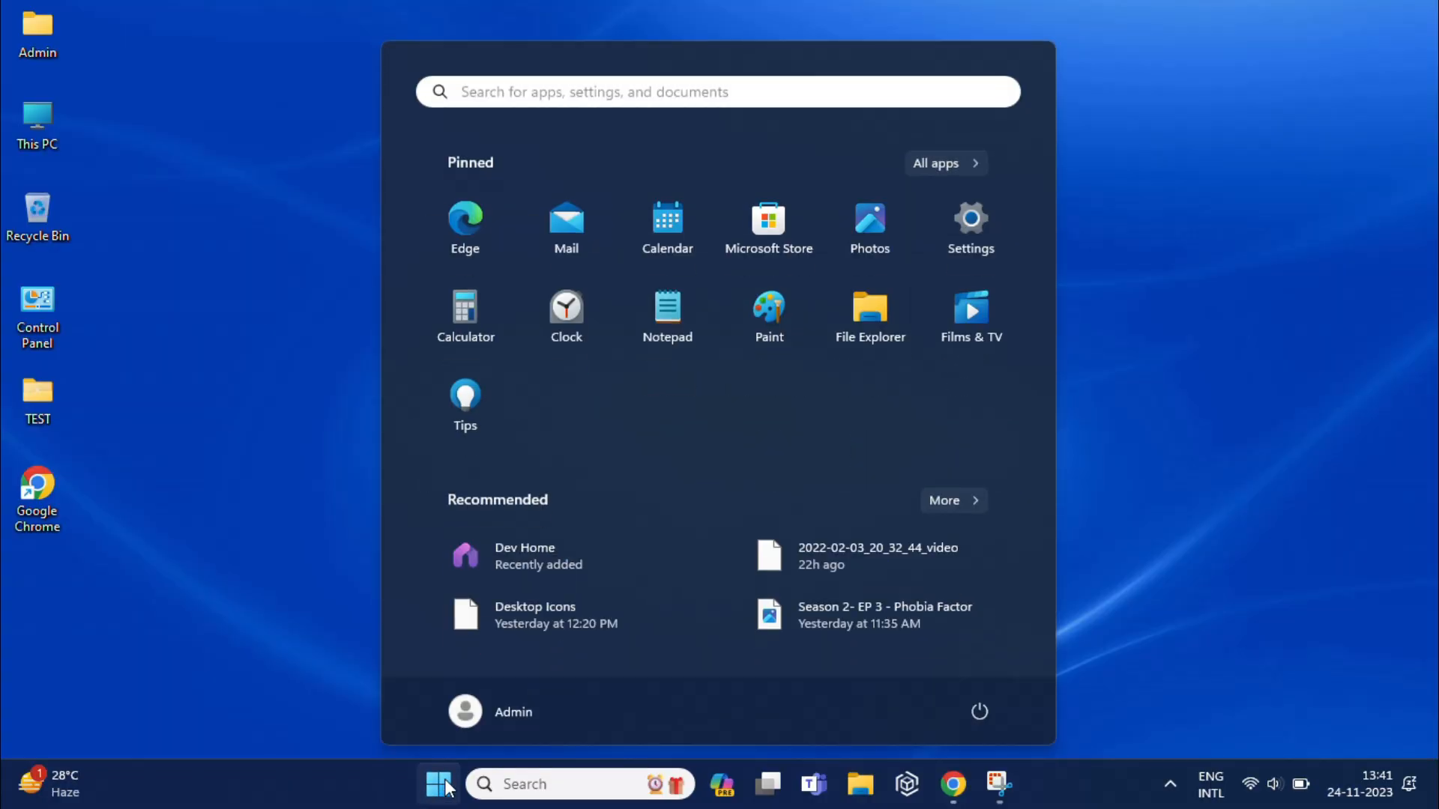
{"action": "mouse_move", "coordinate": [927, 234]}
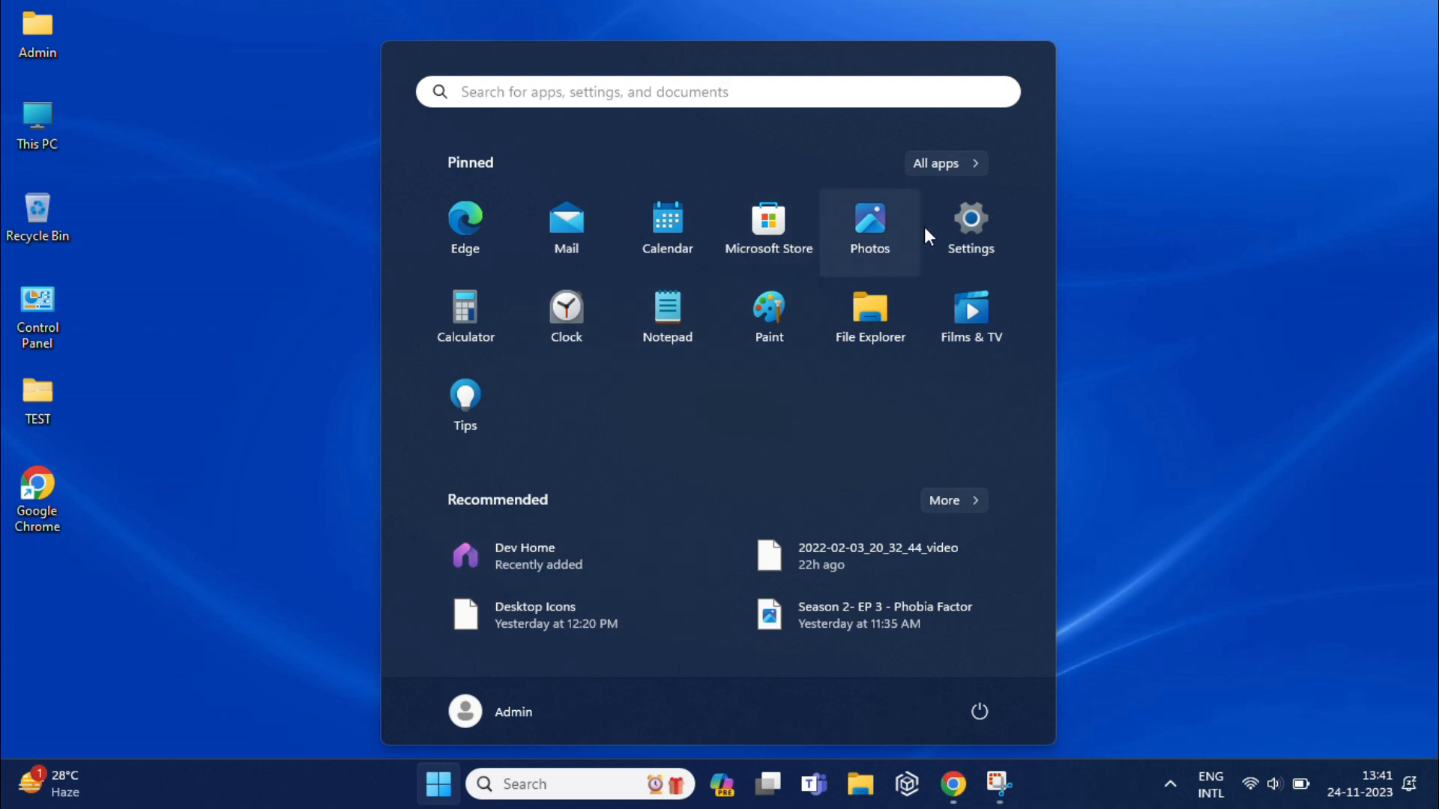
{"action": "left_click", "coordinate": [970, 223]}
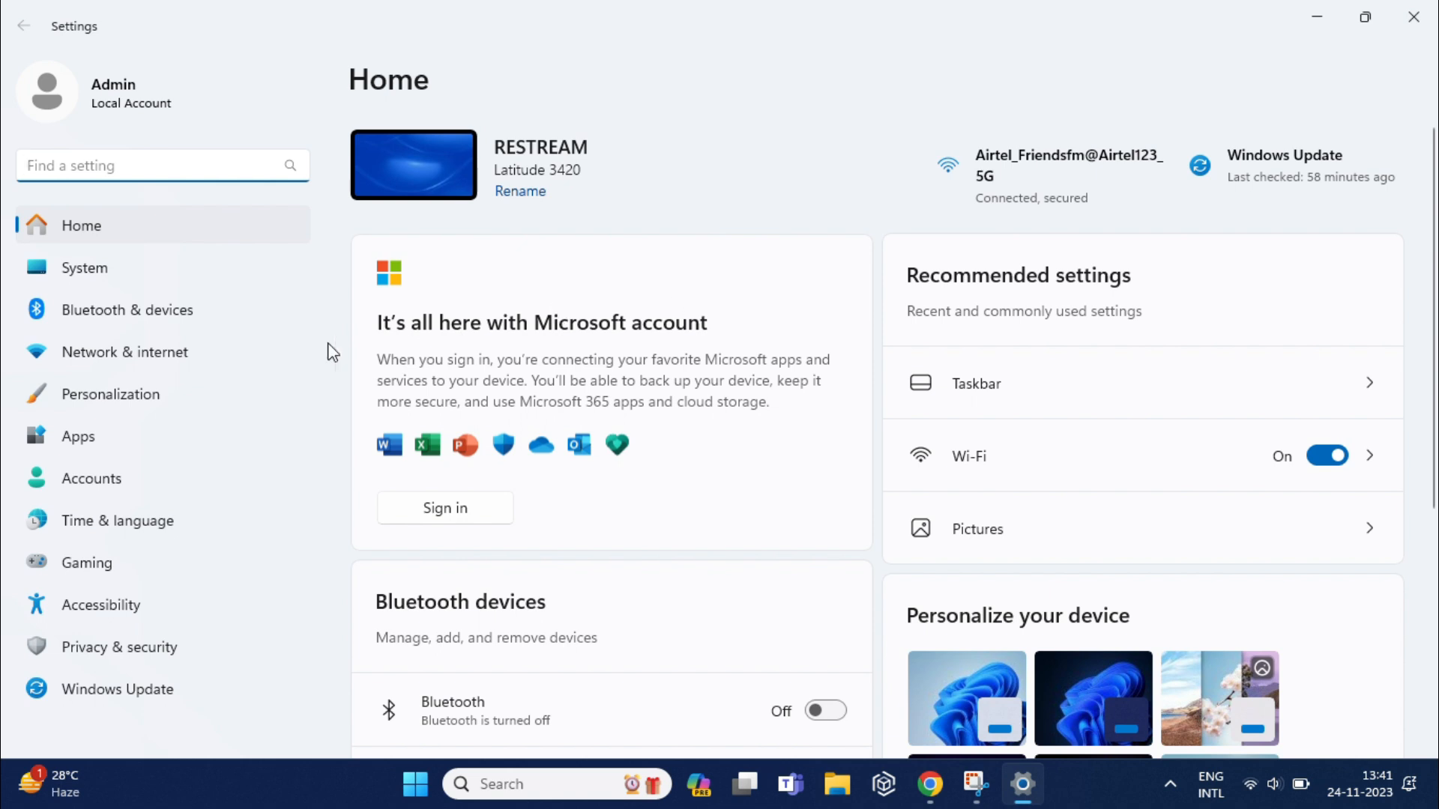
{"action": "mouse_move", "coordinate": [174, 443]}
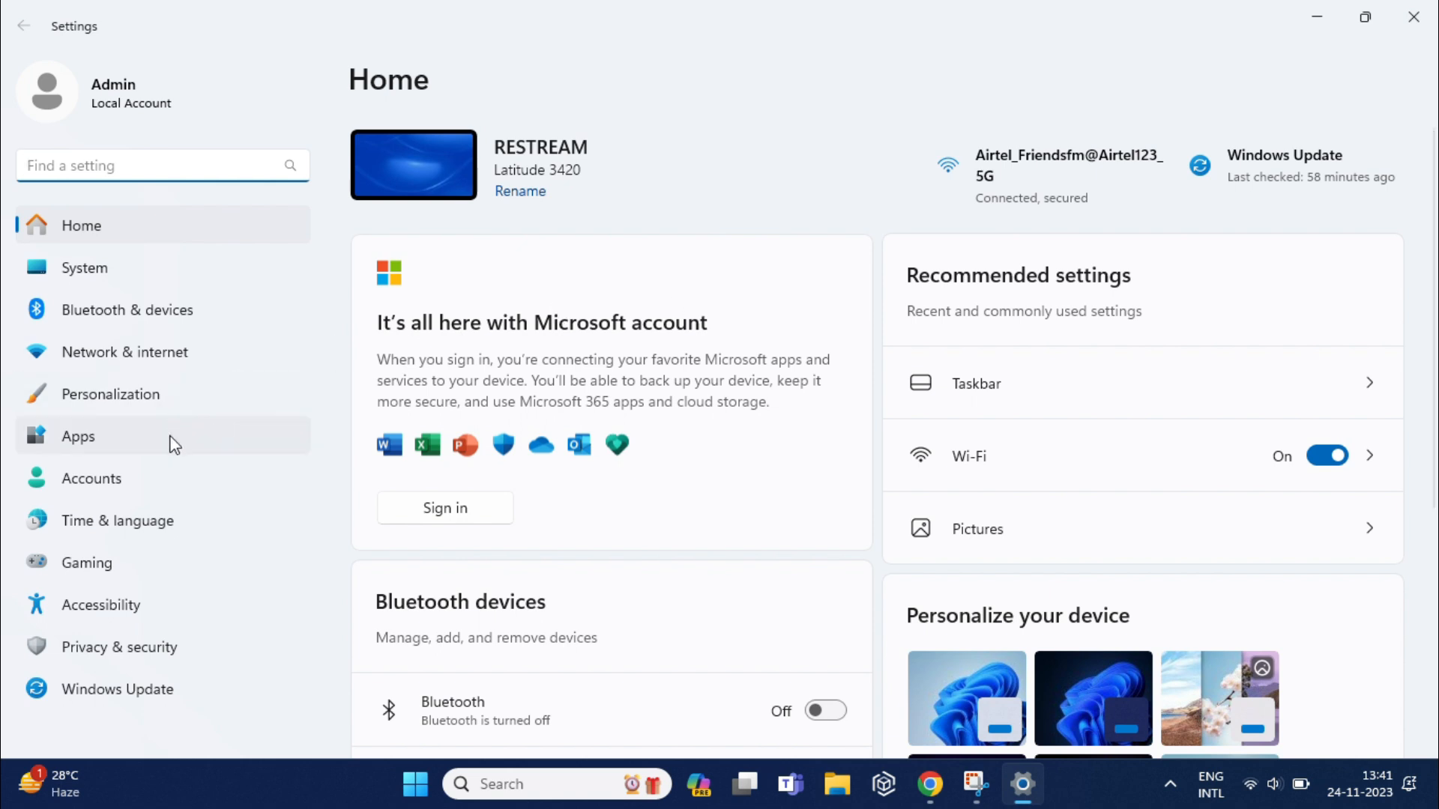
{"action": "mouse_move", "coordinate": [110, 394]}
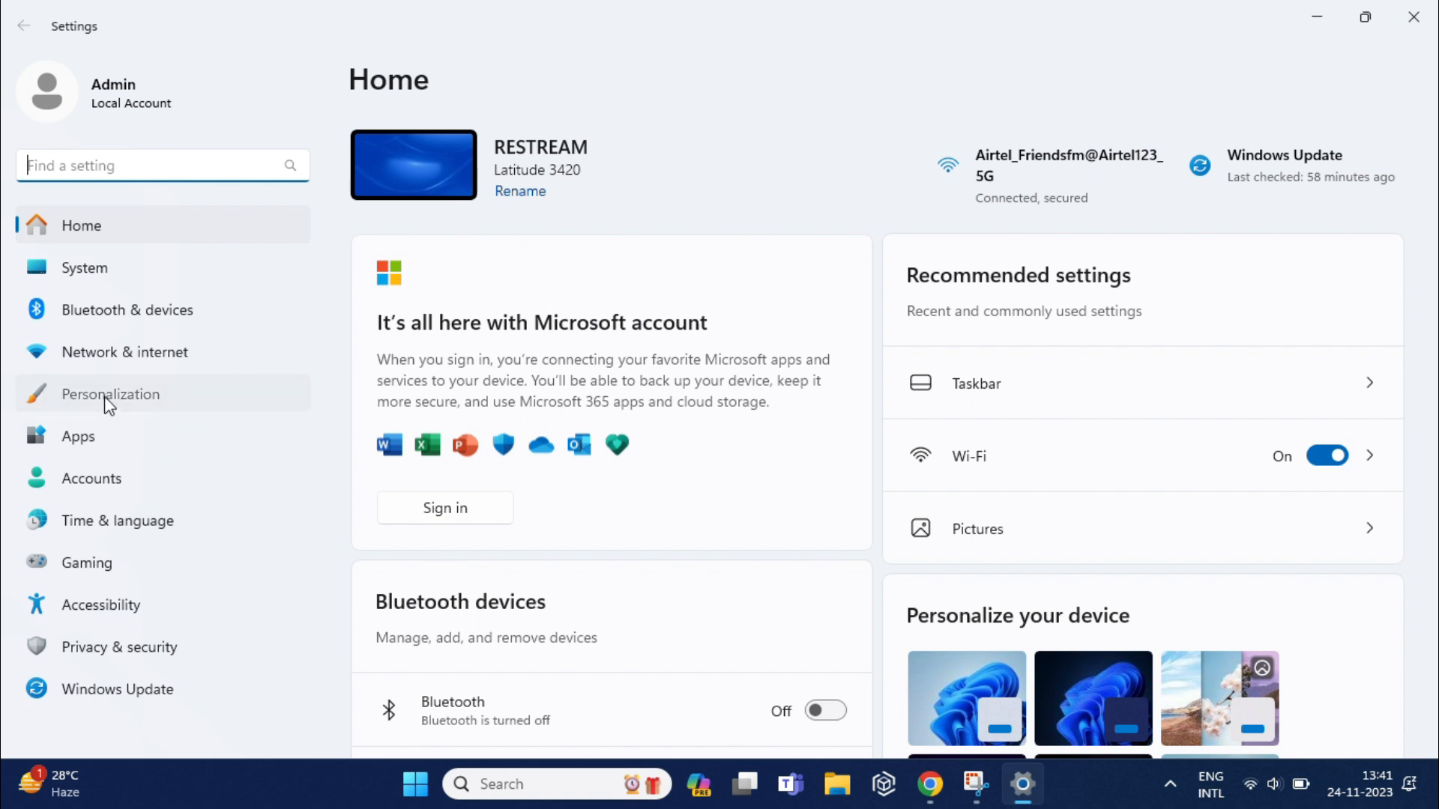
Step: Go to Personalization and scroll down to the Taskbar settings
{"action": "left_click", "coordinate": [110, 394]}
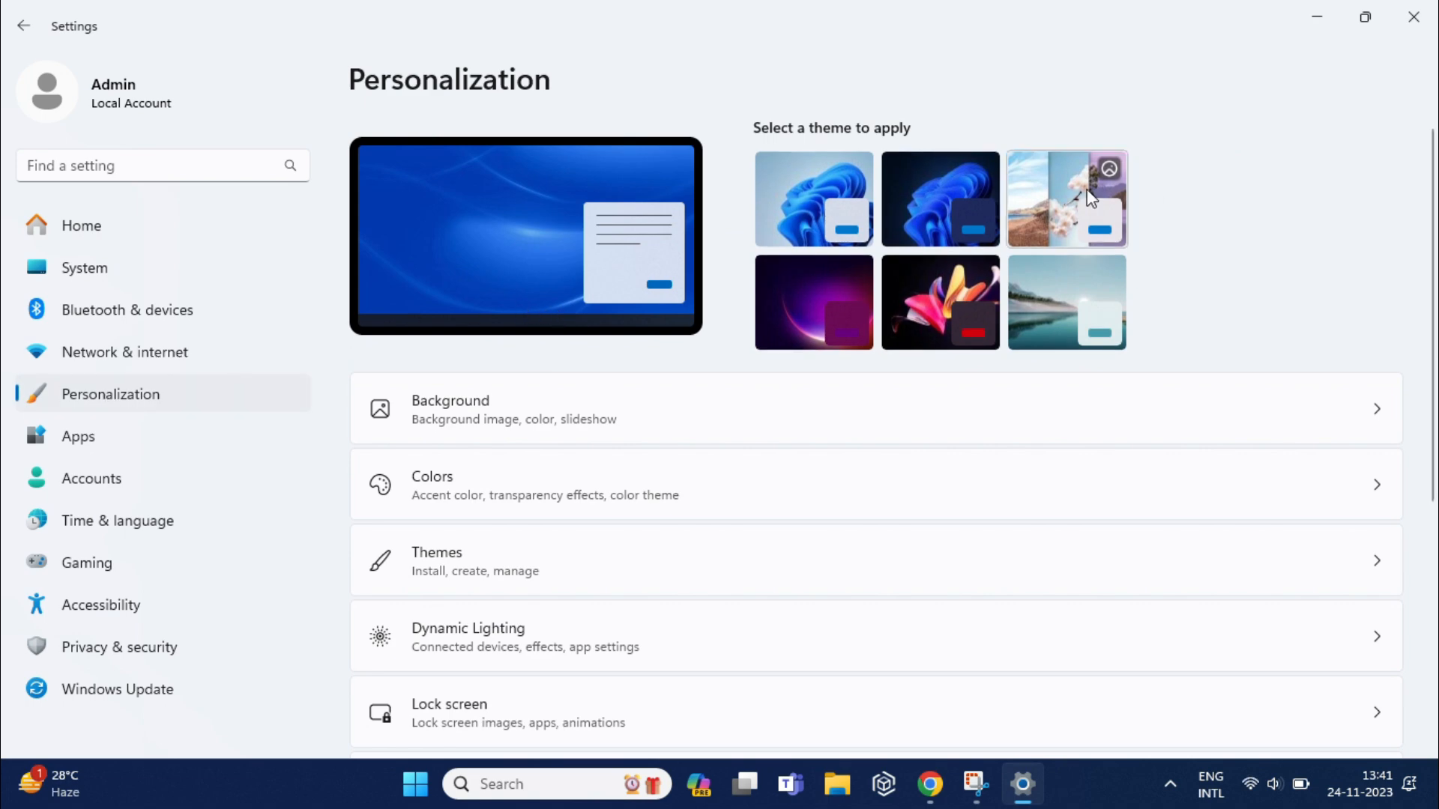
{"action": "mouse_move", "coordinate": [1430, 174]}
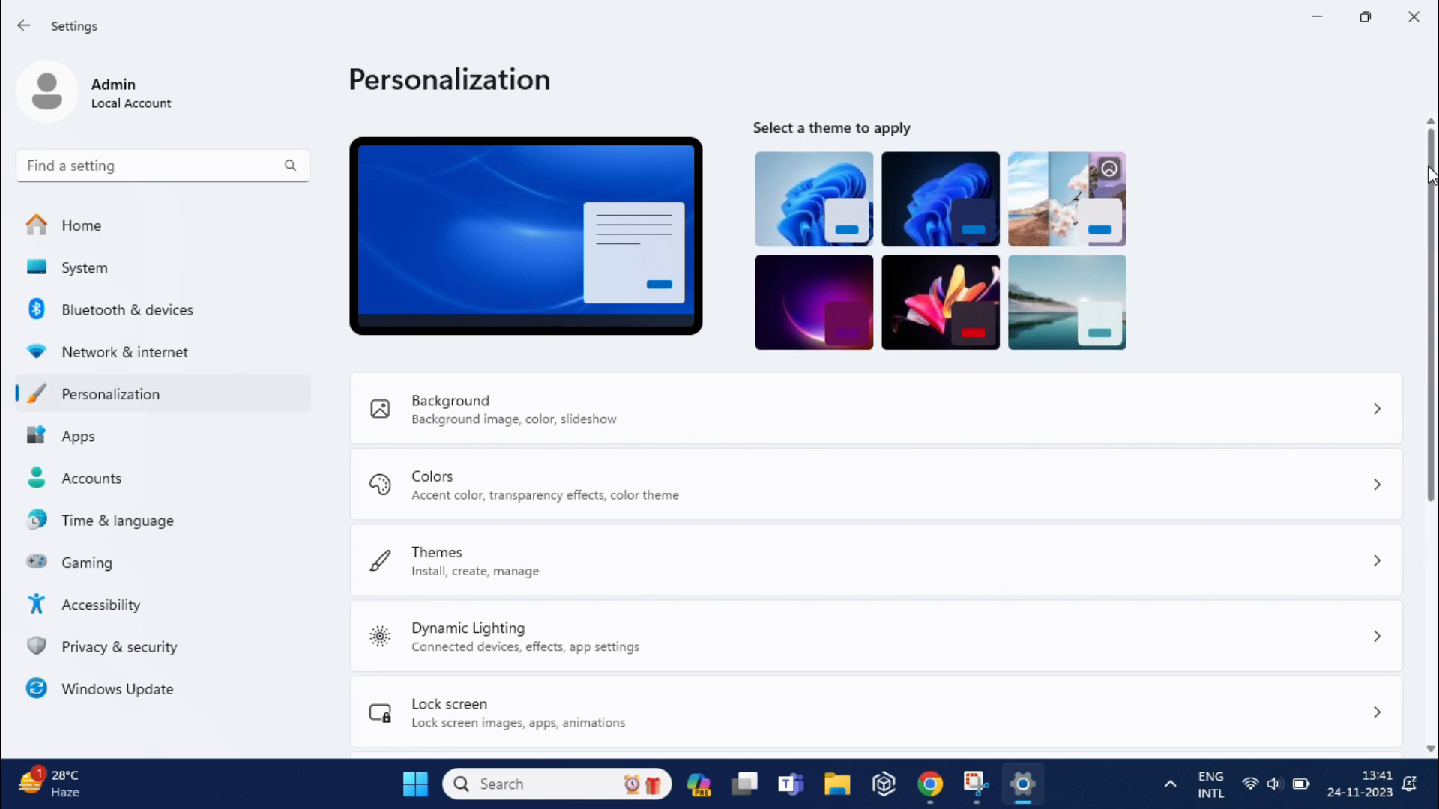
{"action": "scroll", "scroll_direction": "down", "scroll_amount": 3}
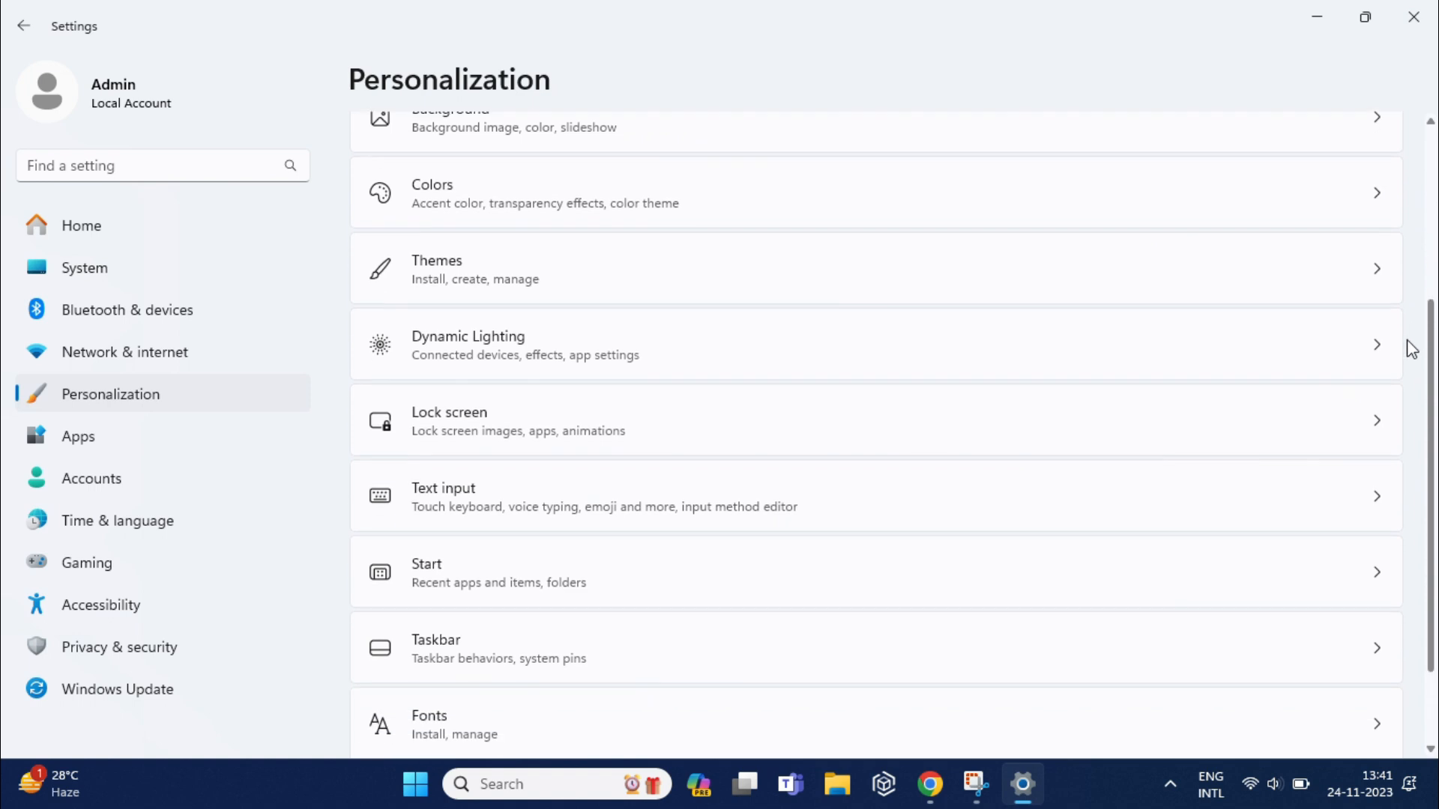
{"action": "scroll", "scroll_direction": "down", "scroll_amount": 3}
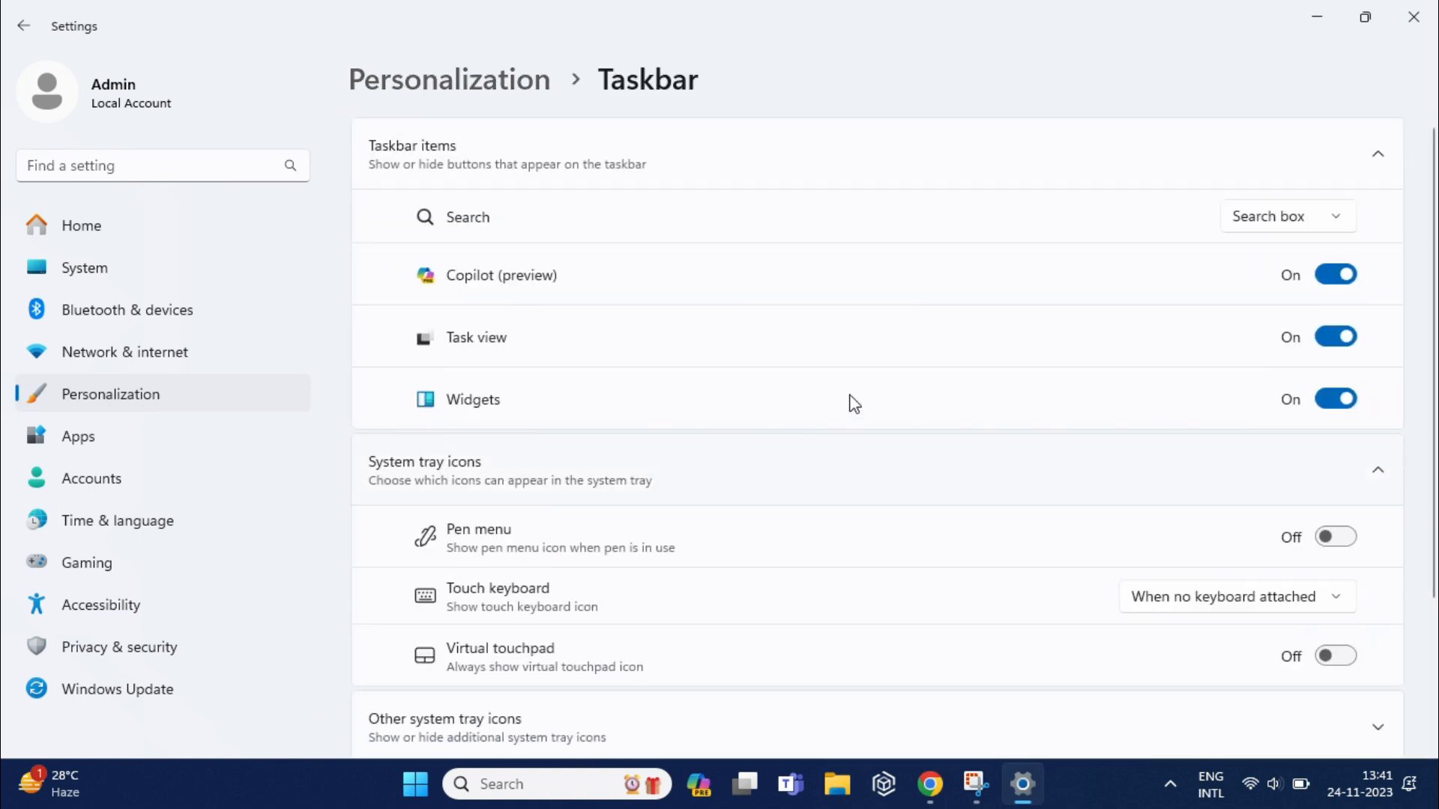
{"action": "mouse_move", "coordinate": [620, 274]}
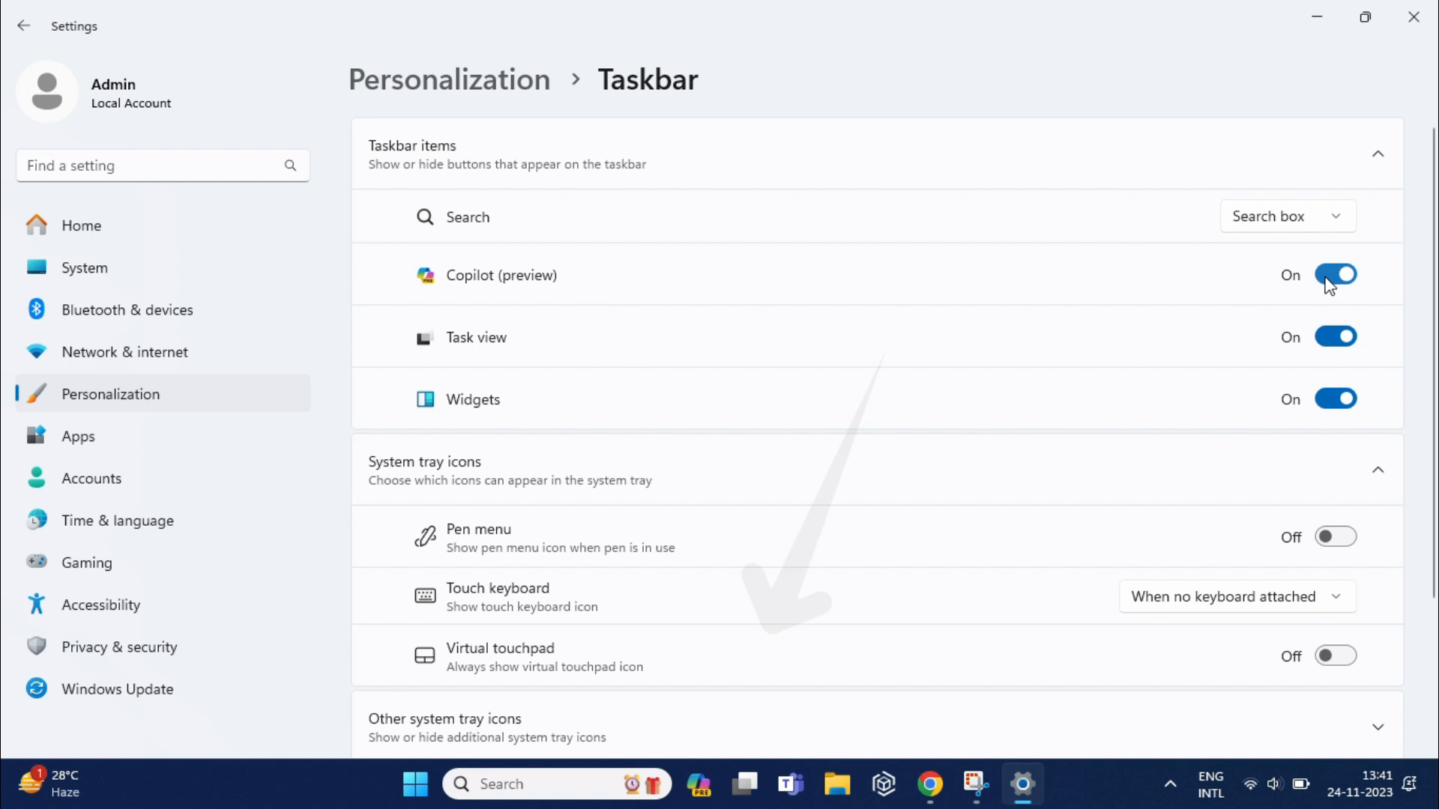
Step: Switch Copilot (preview) off in taskbar items and close Settings
{"action": "left_click", "coordinate": [1335, 274]}
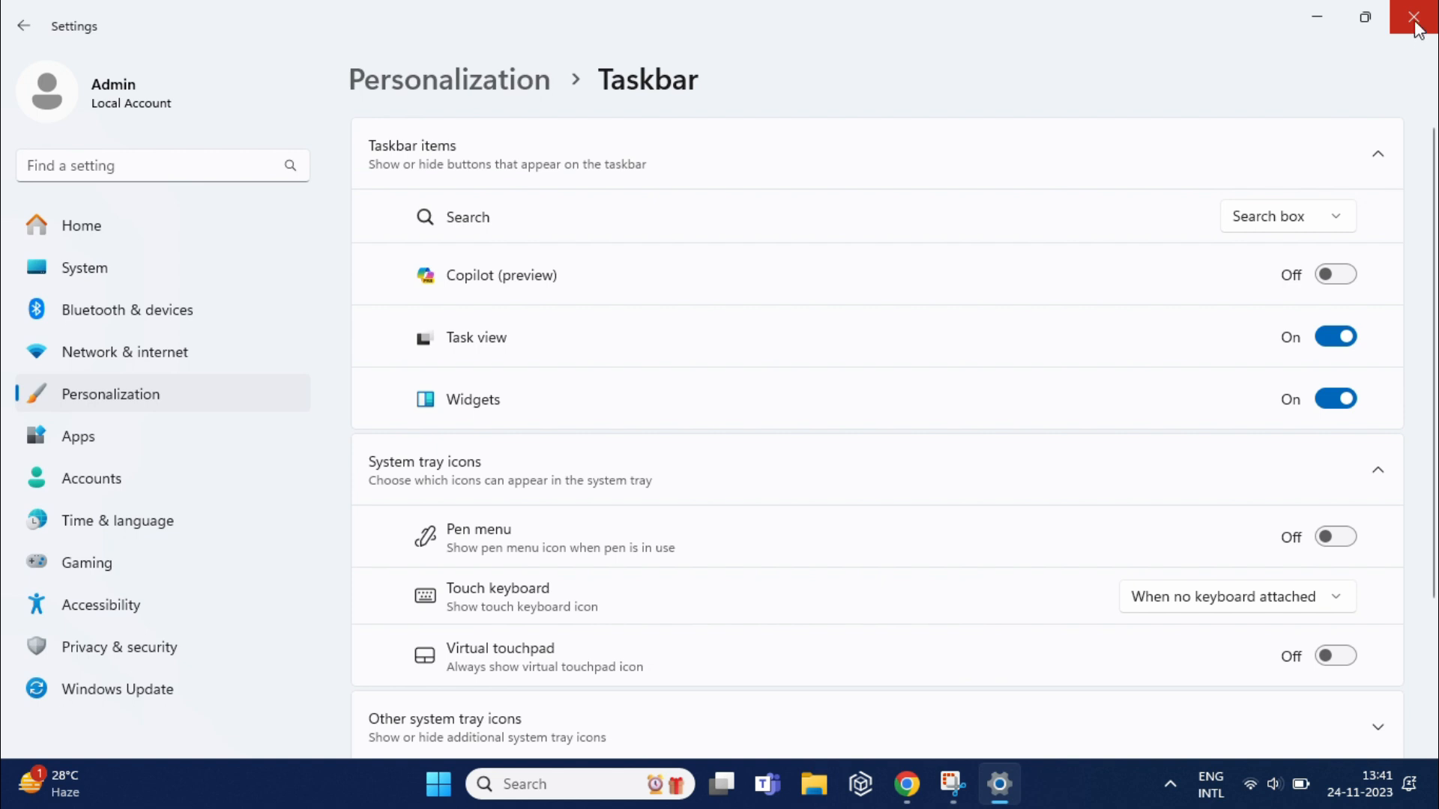
{"action": "left_click", "coordinate": [1413, 17]}
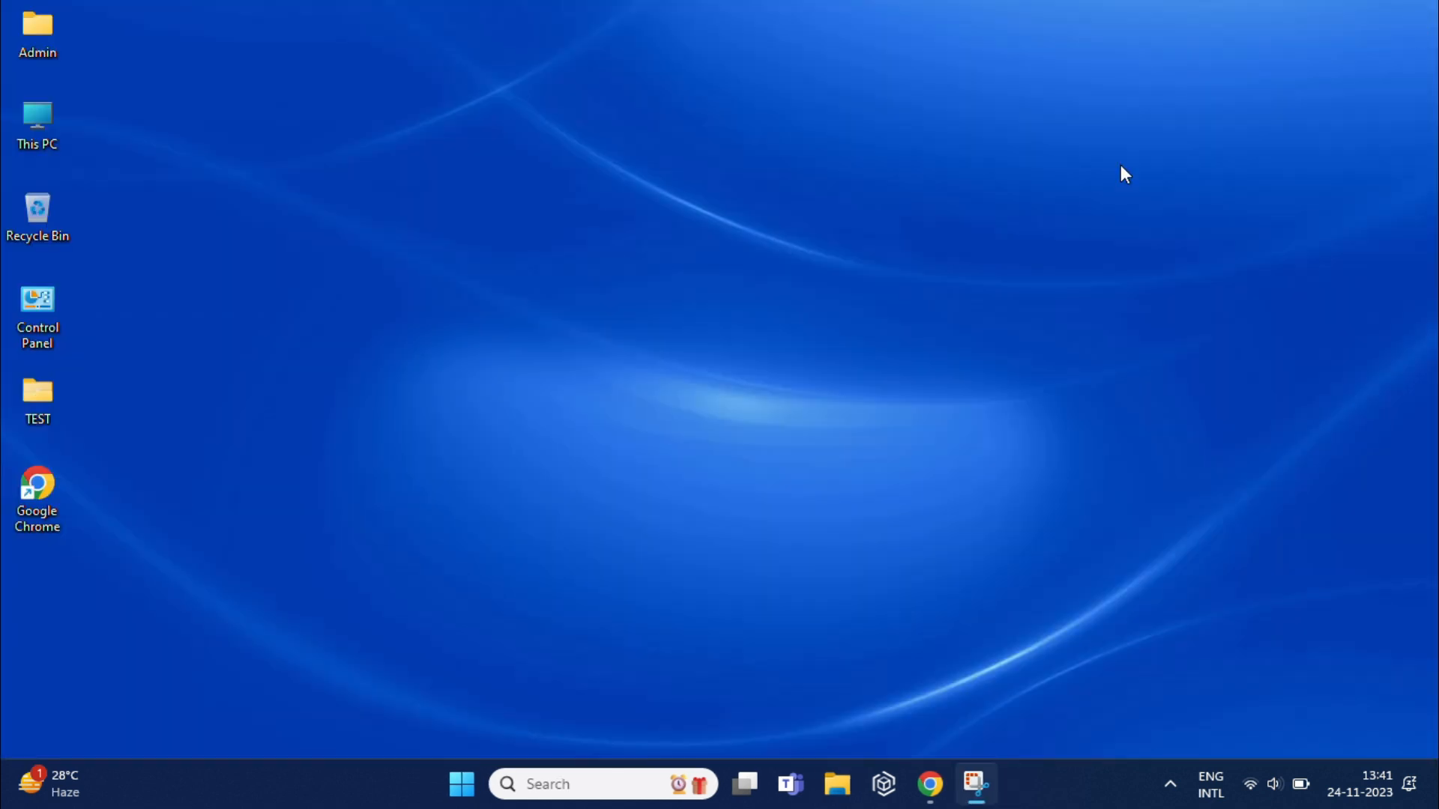
{"action": "mouse_move", "coordinate": [912, 377]}
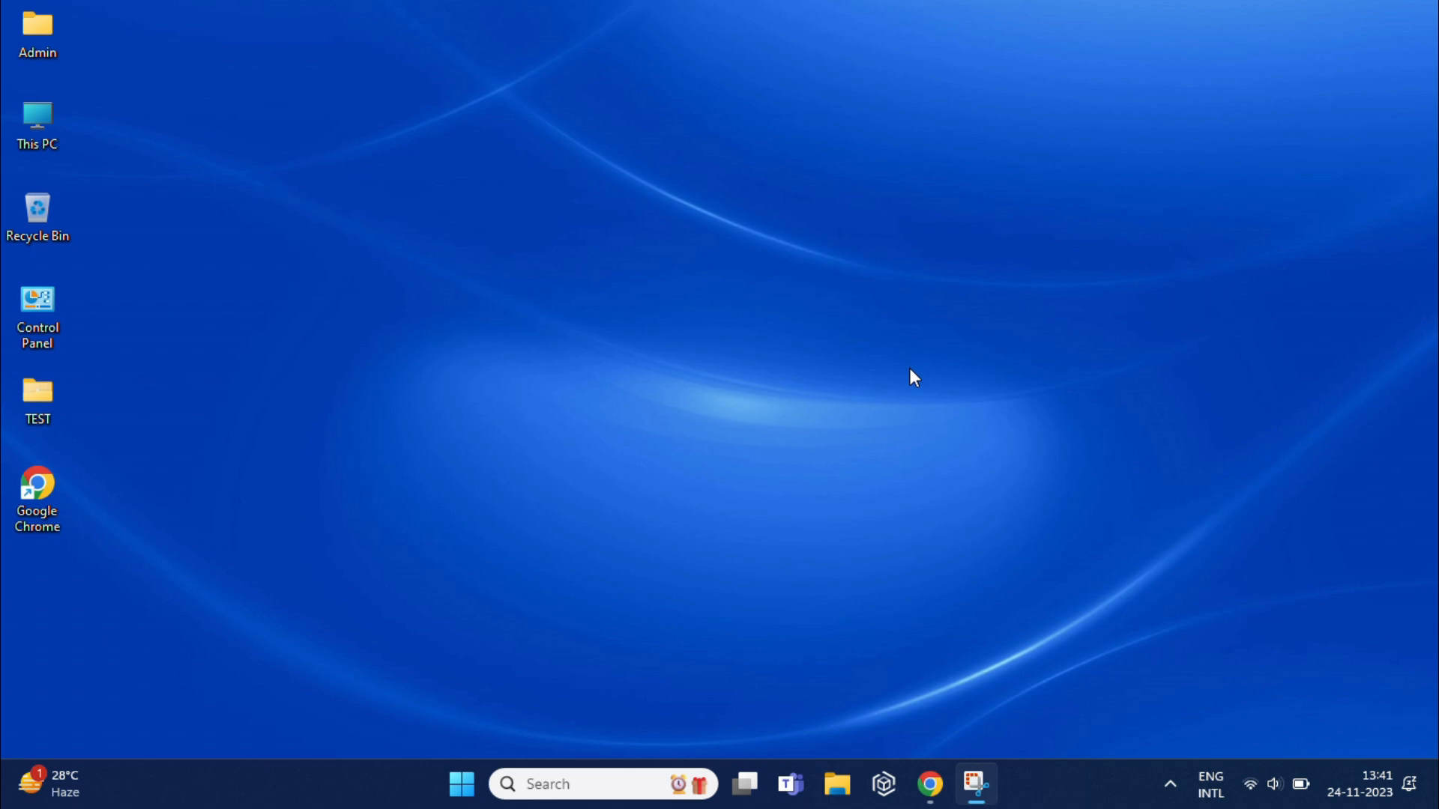
{"action": "mouse_move", "coordinate": [903, 384]}
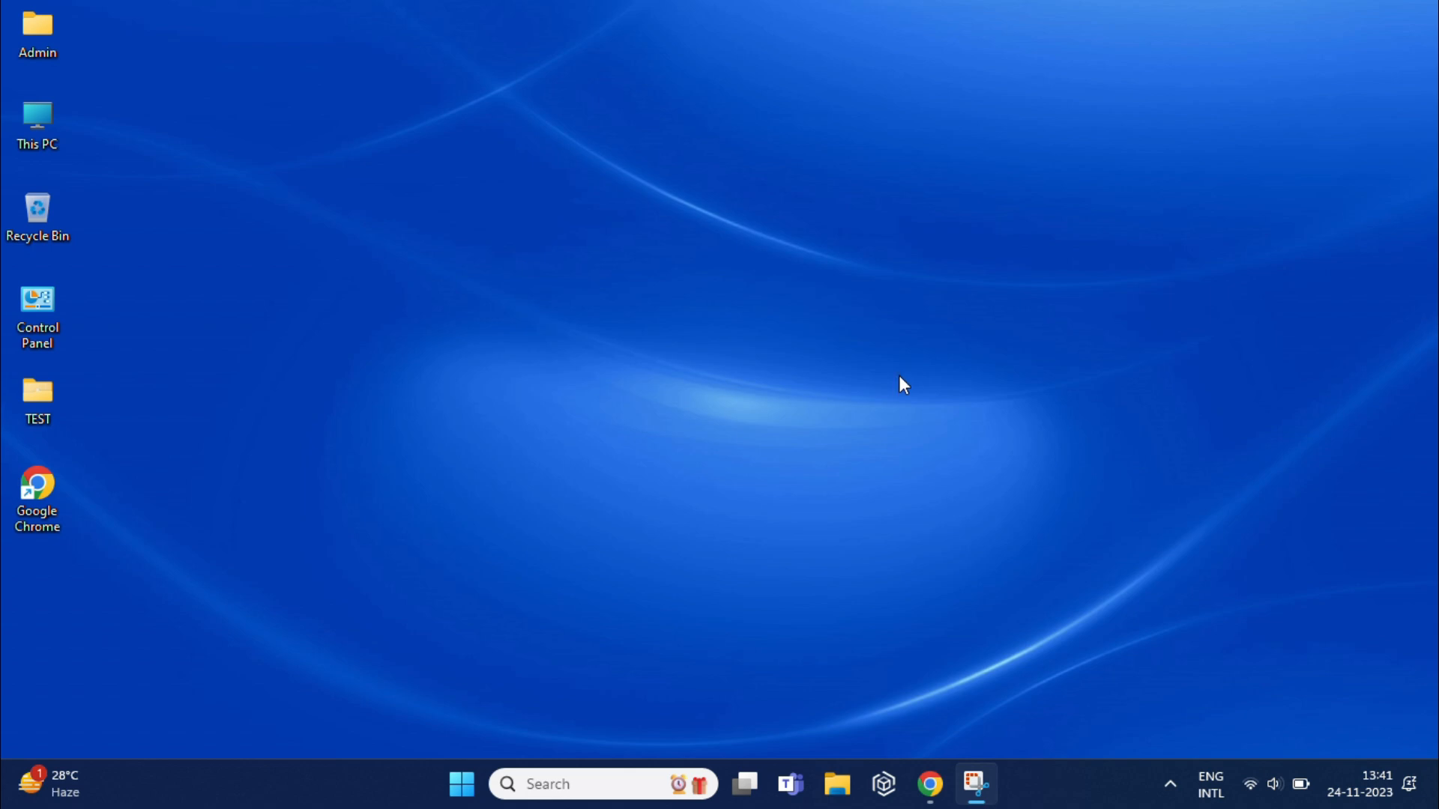
{"action": "mouse_move", "coordinate": [482, 706]}
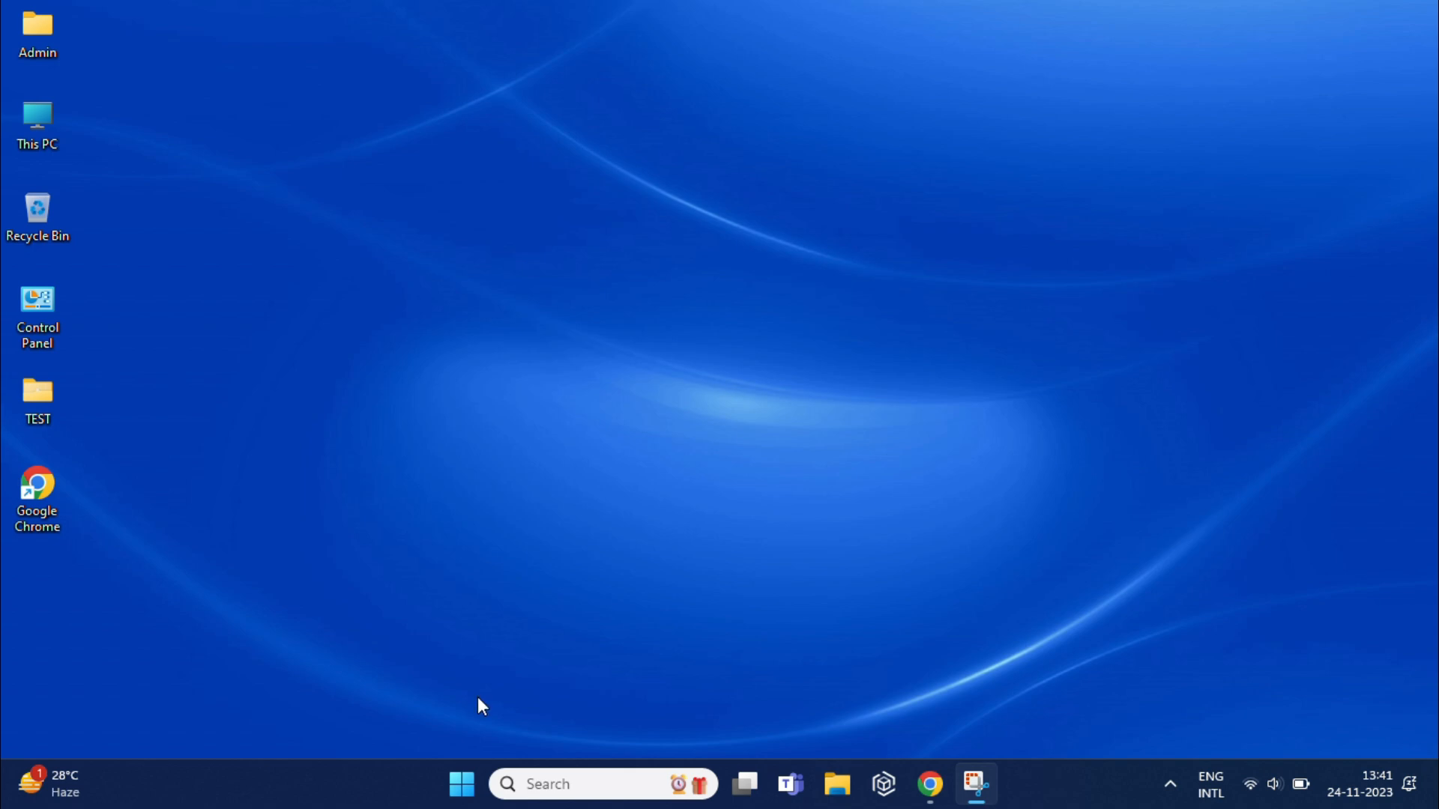
{"action": "key", "text": "Win+C"}
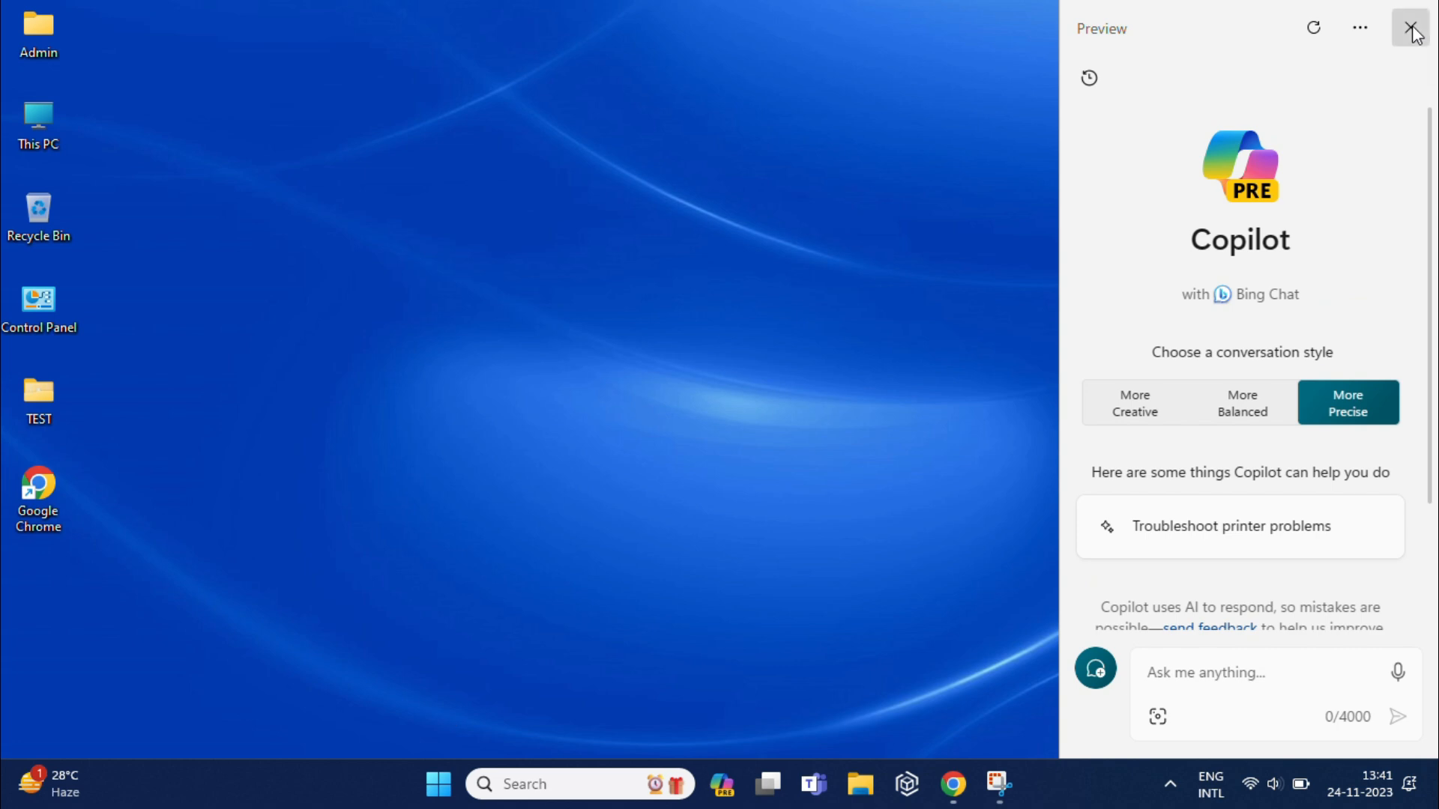
Step: Close the Copilot pane from its top-right X
{"action": "left_click", "coordinate": [1411, 28]}
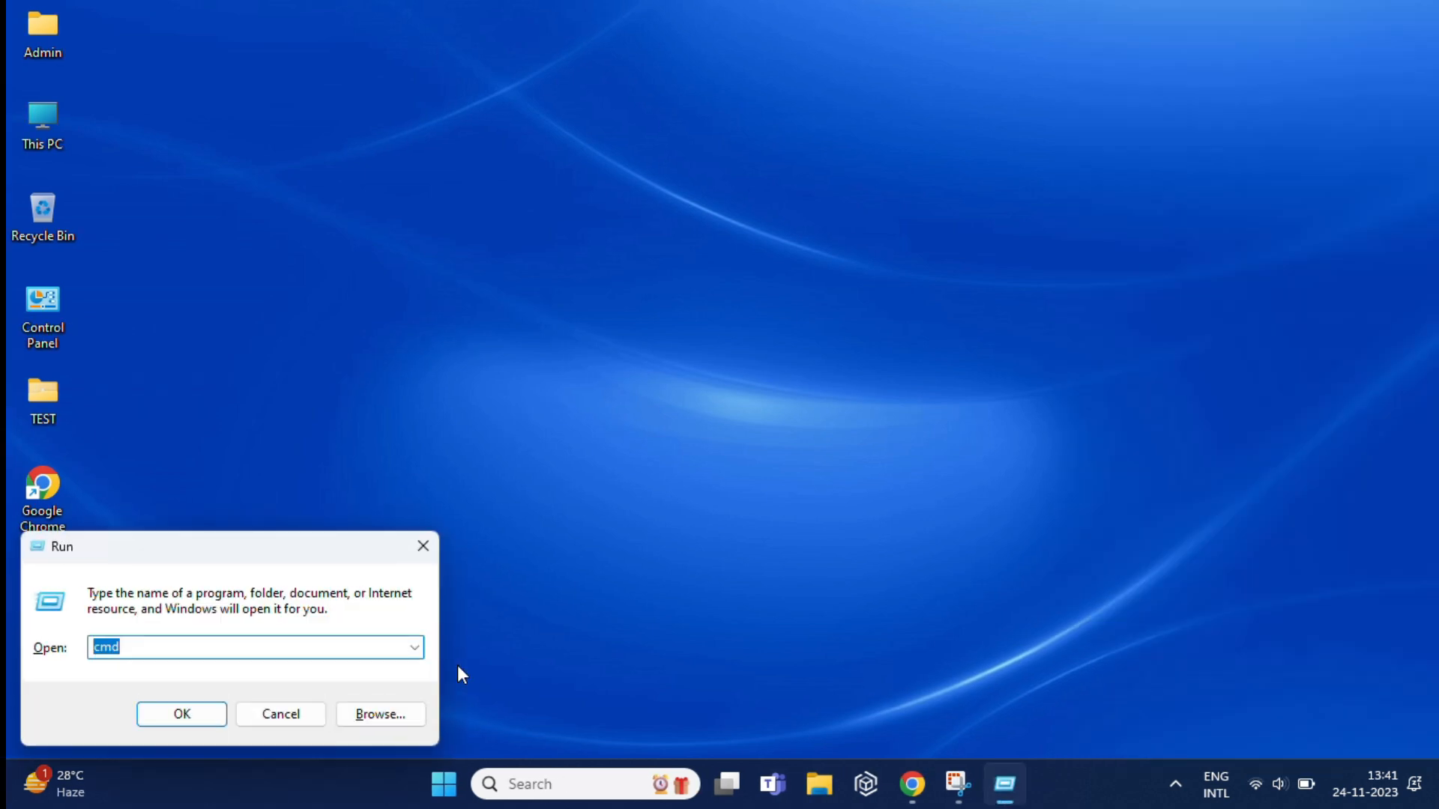
Step: Run gpedit.msc from the Run dialog to start the Local Group Policy Editor
{"action": "type", "text": "gpe"}
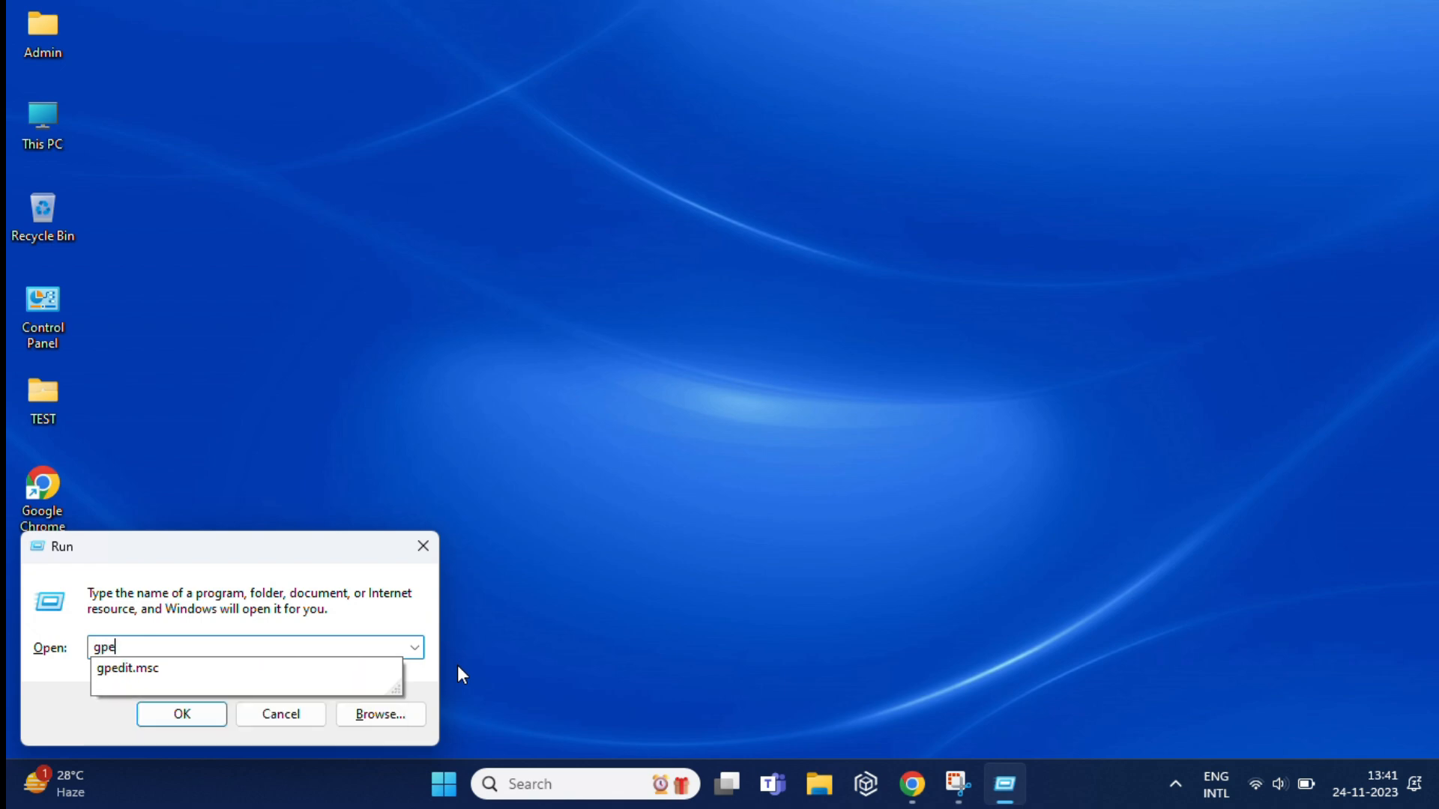
{"action": "type", "text": "dit.msc"}
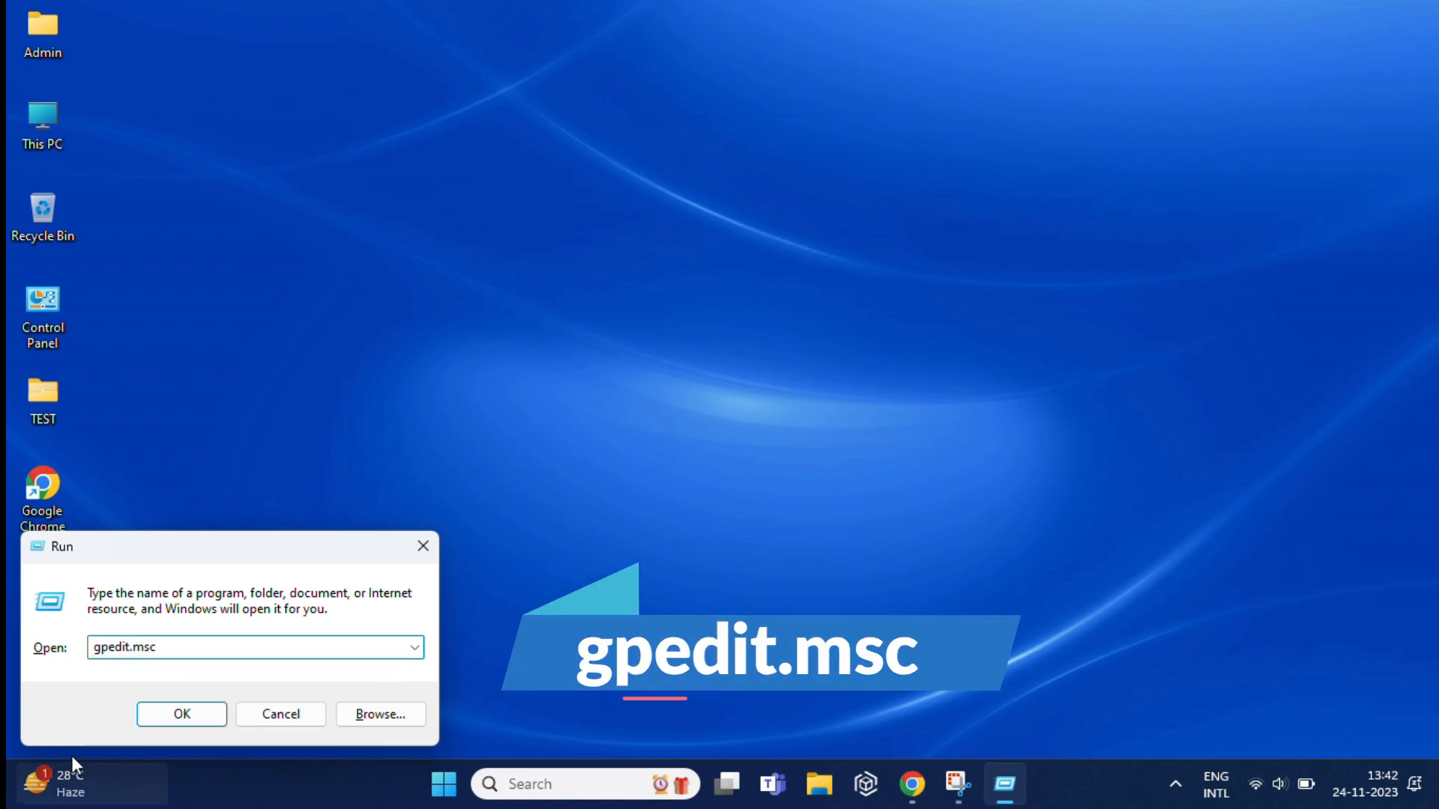
{"action": "left_click", "coordinate": [181, 714]}
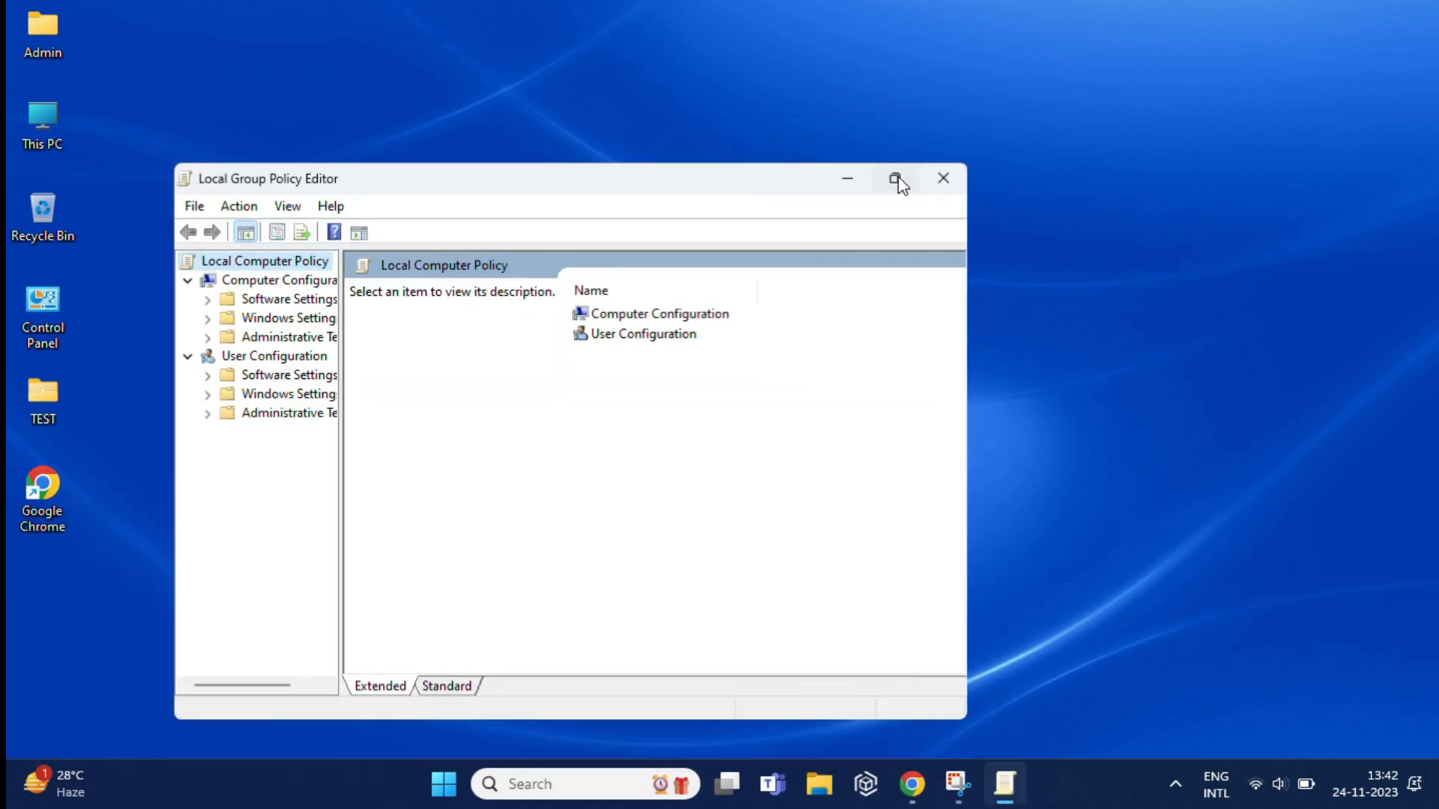
Step: Maximize the editor and open User Configuration > Windows Components > Windows Copilot > Turn off Windows Copilot
{"action": "left_click", "coordinate": [898, 179]}
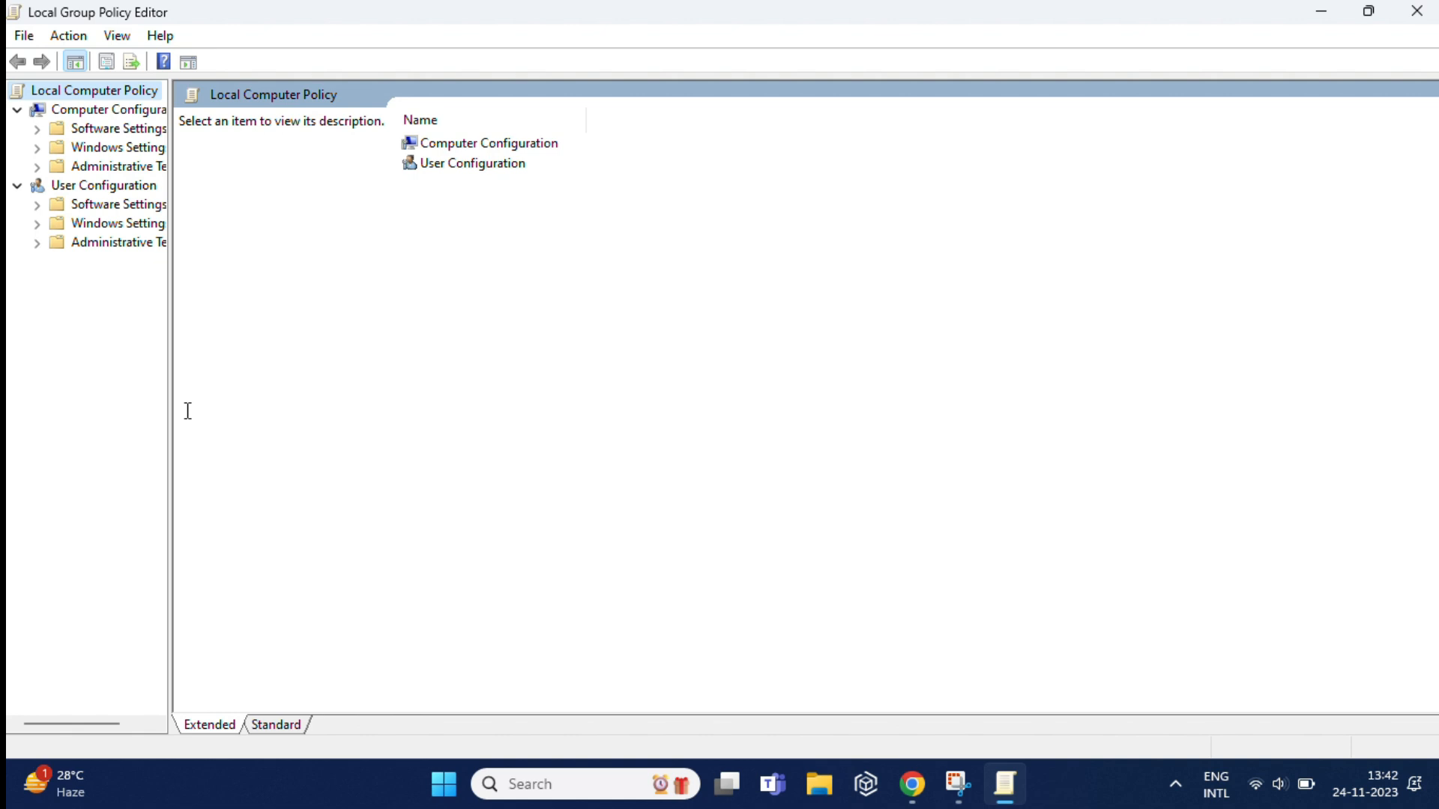
{"action": "mouse_move", "coordinate": [168, 395]}
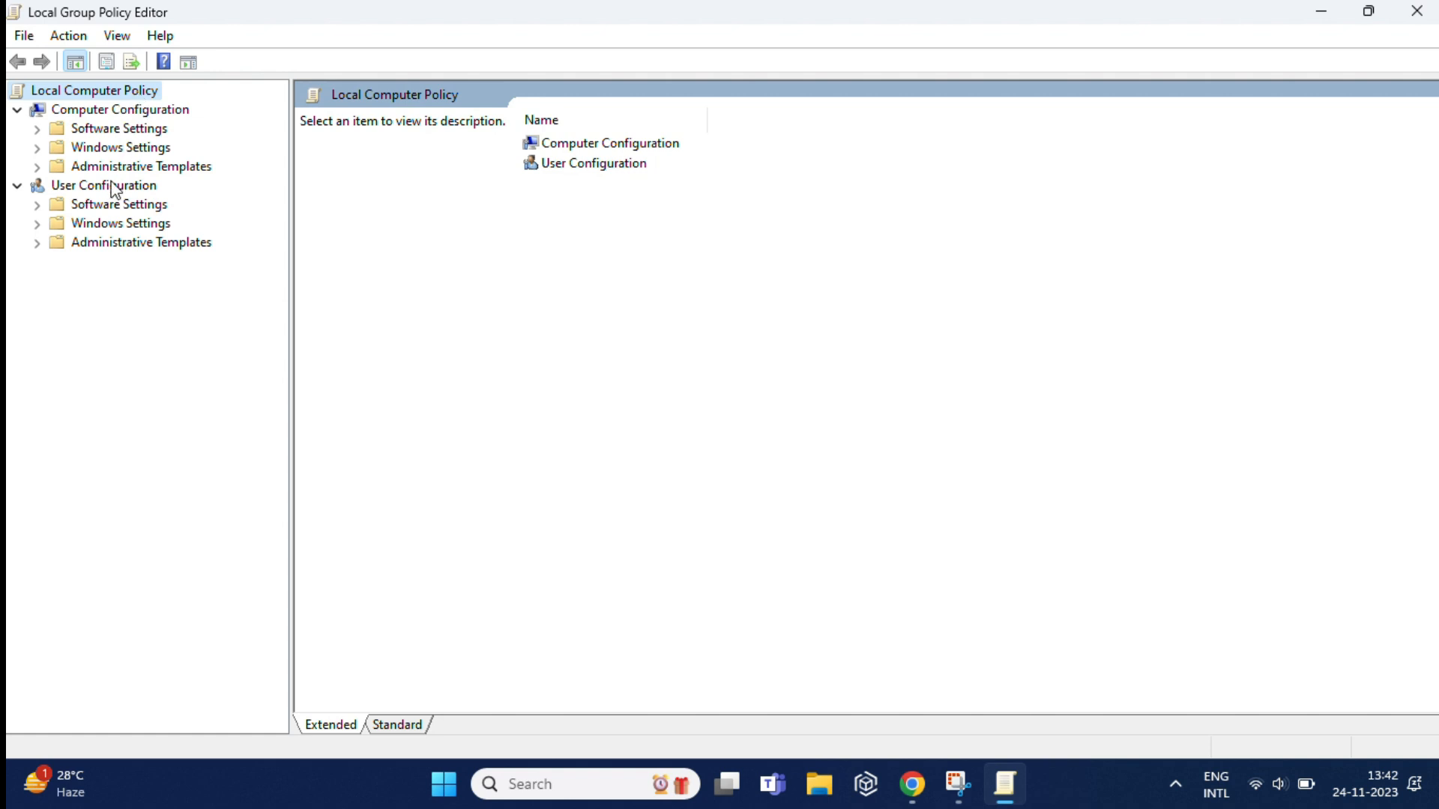
{"action": "mouse_move", "coordinate": [82, 249]}
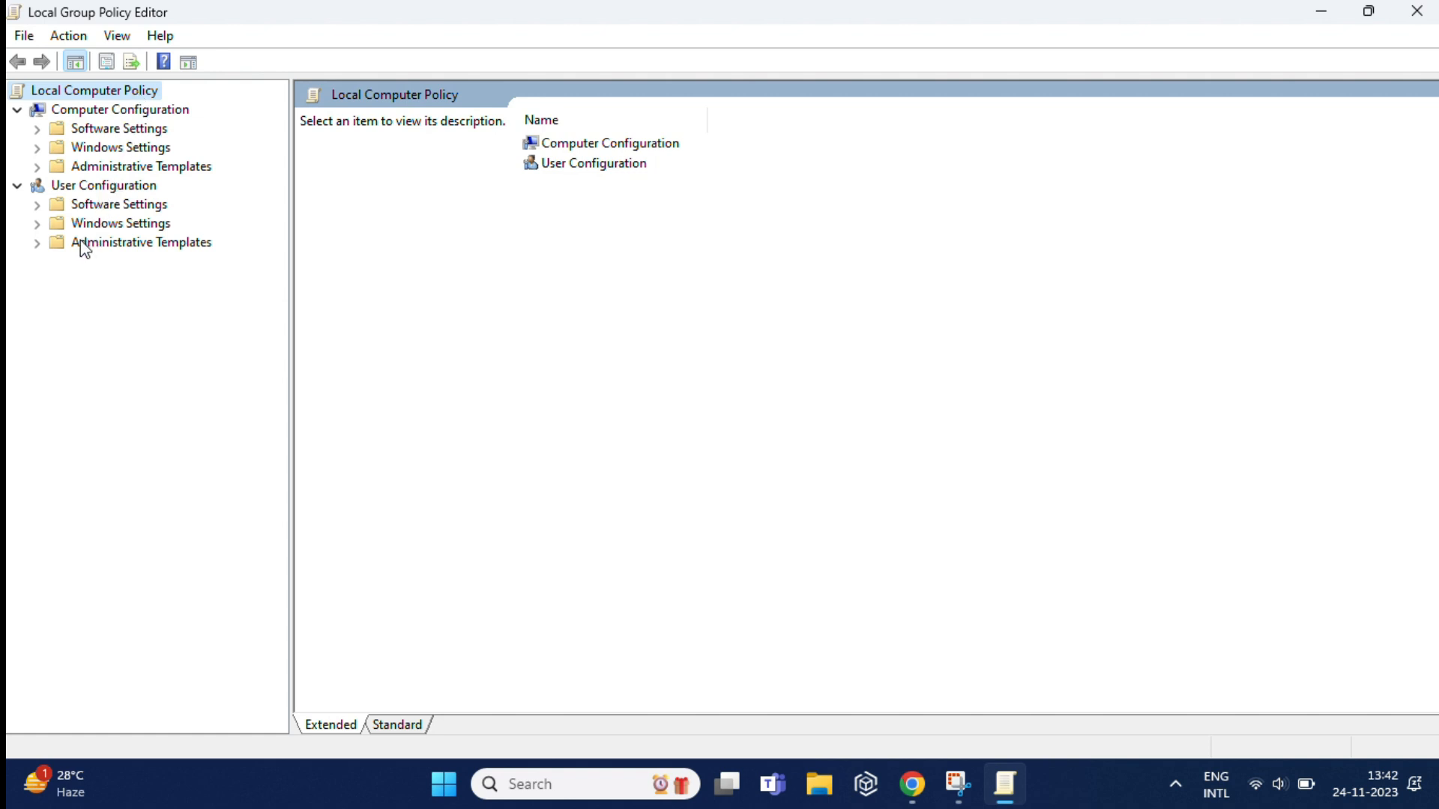
{"action": "left_click", "coordinate": [36, 241]}
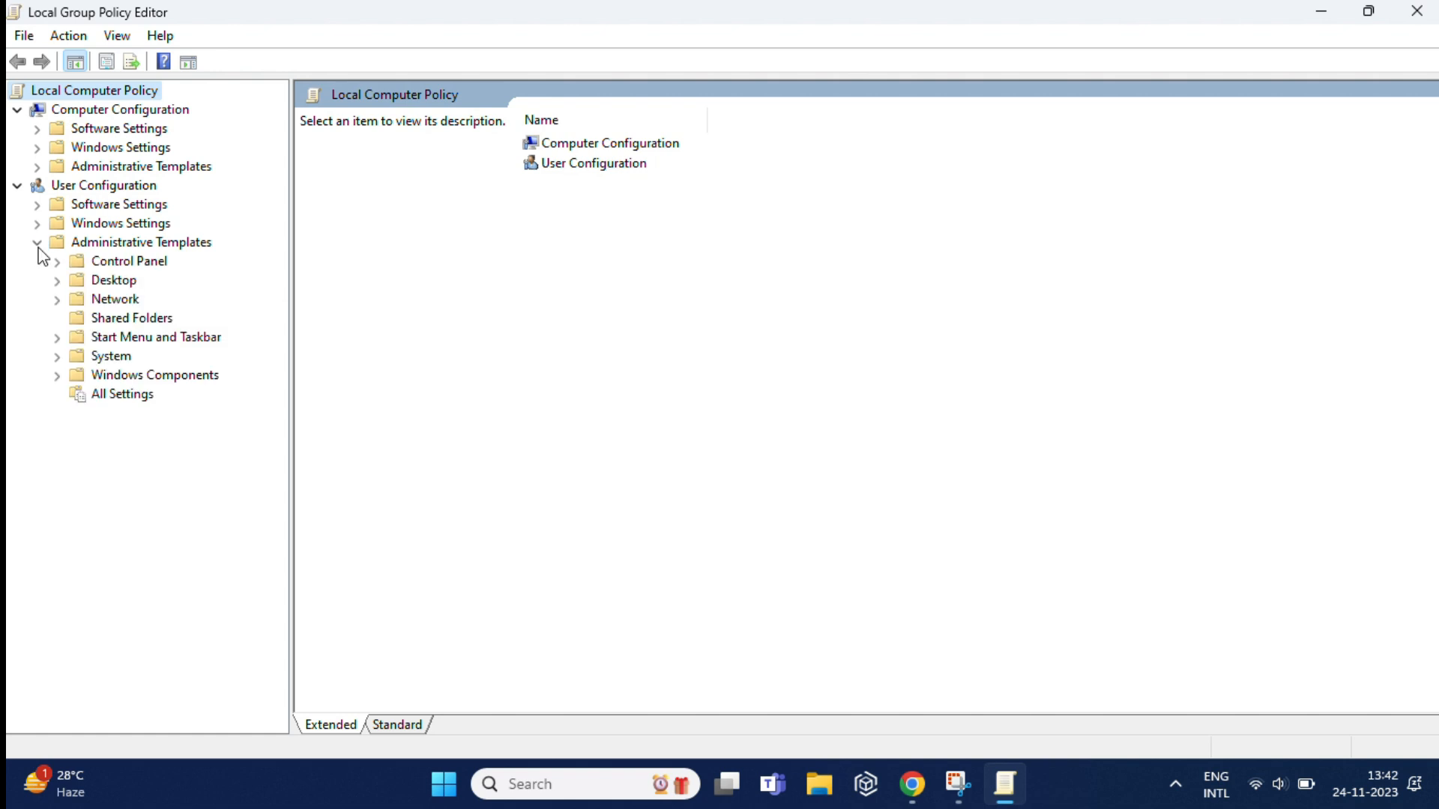
{"action": "mouse_move", "coordinate": [126, 381]}
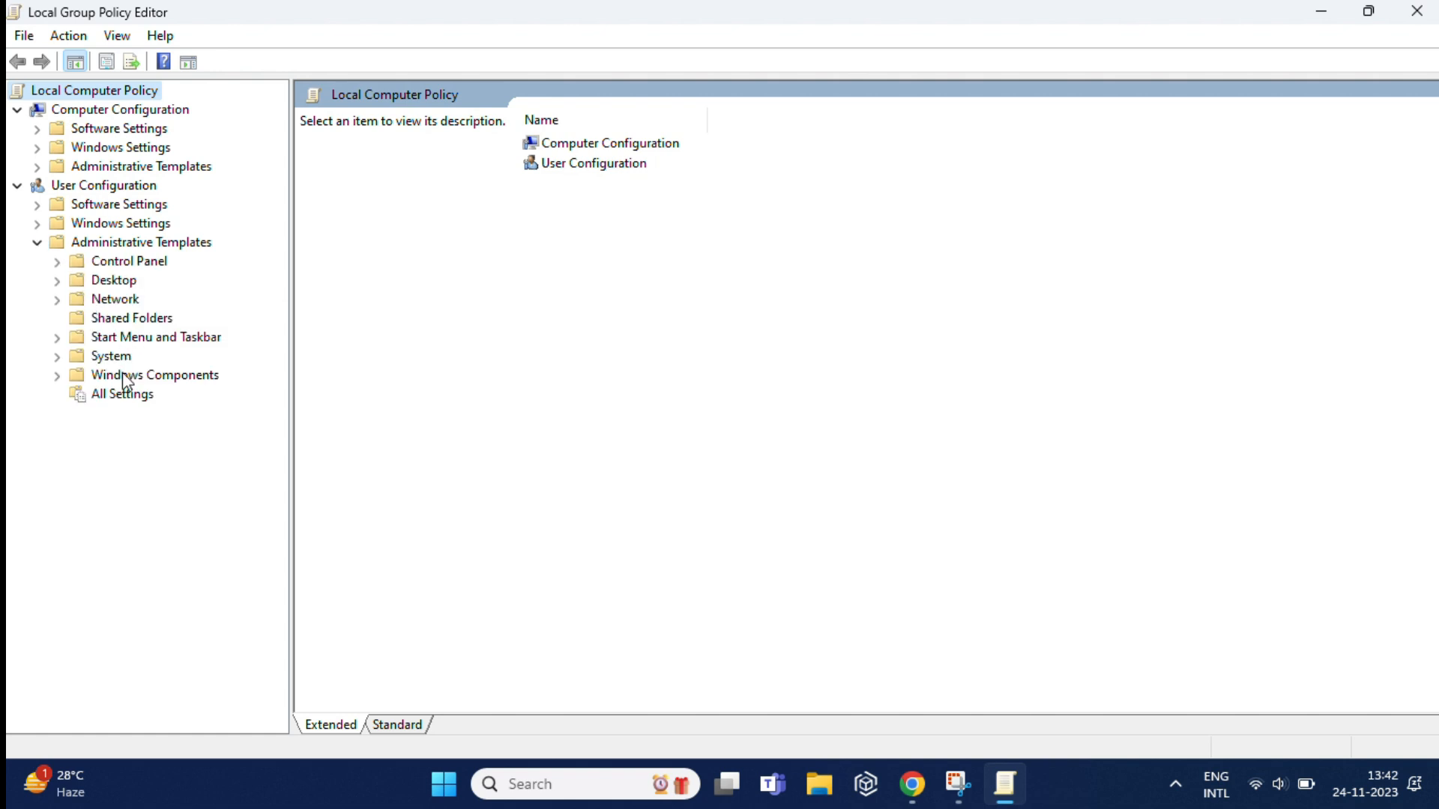
{"action": "left_click", "coordinate": [154, 375]}
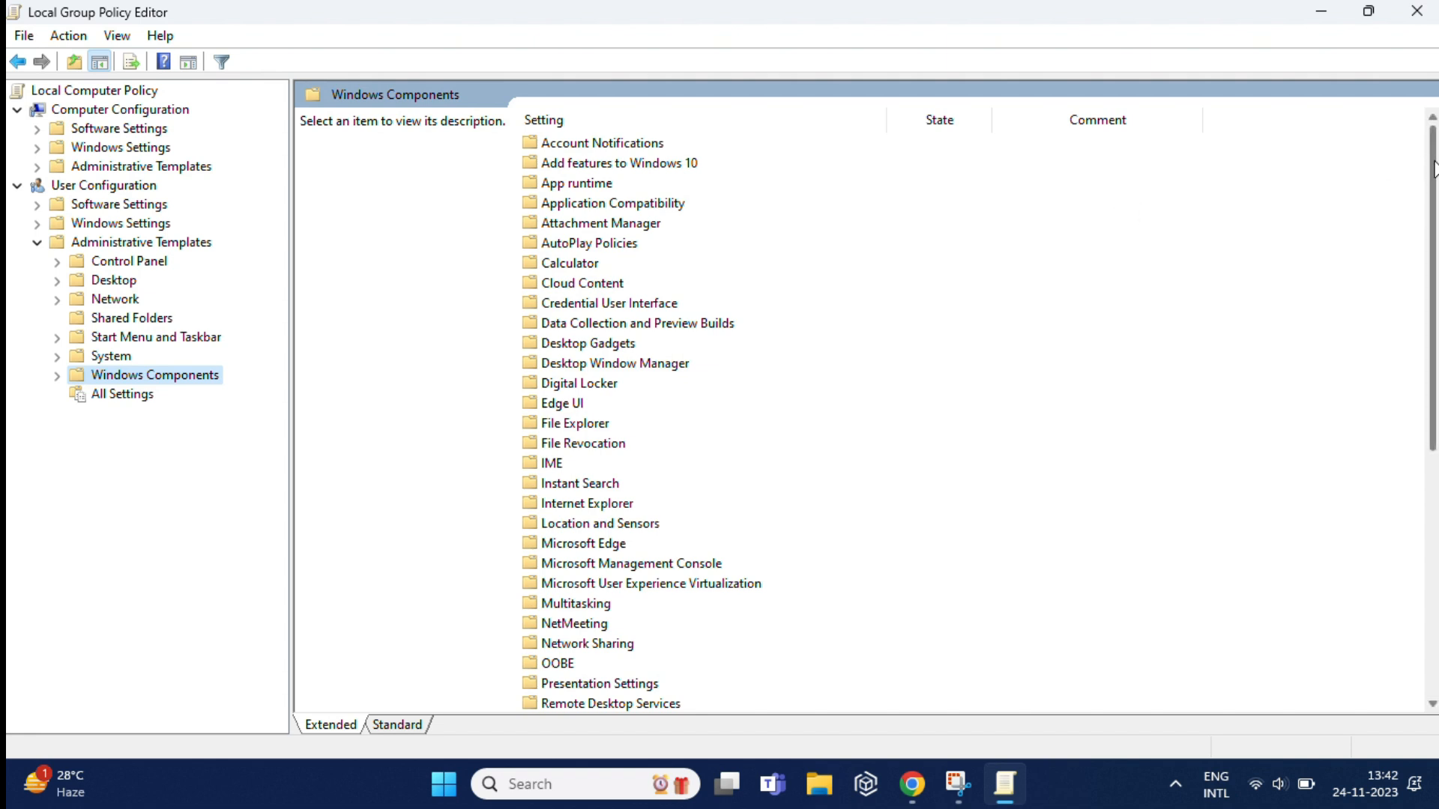
{"action": "scroll", "scroll_direction": "down", "scroll_amount": 3}
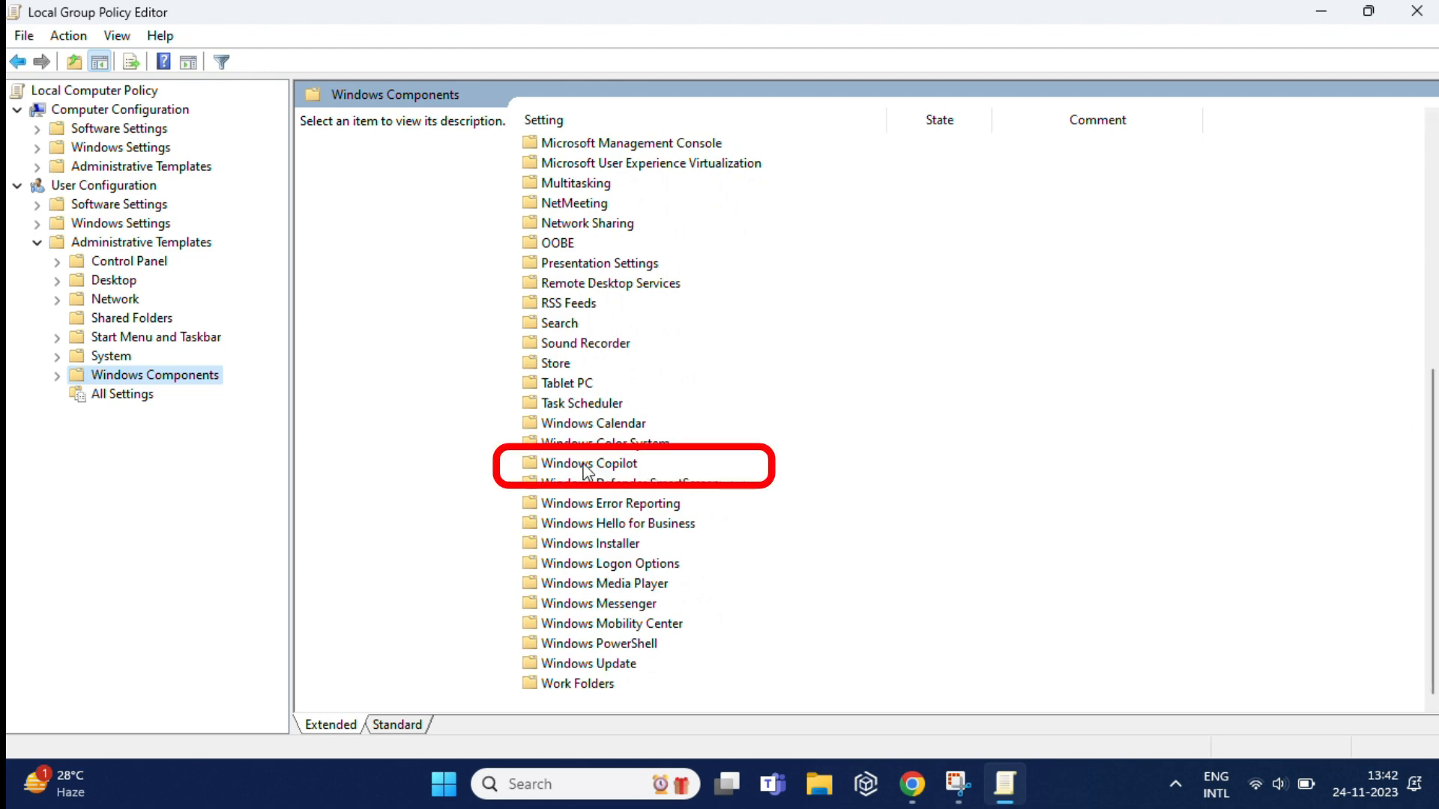
{"action": "double_click", "coordinate": [586, 463]}
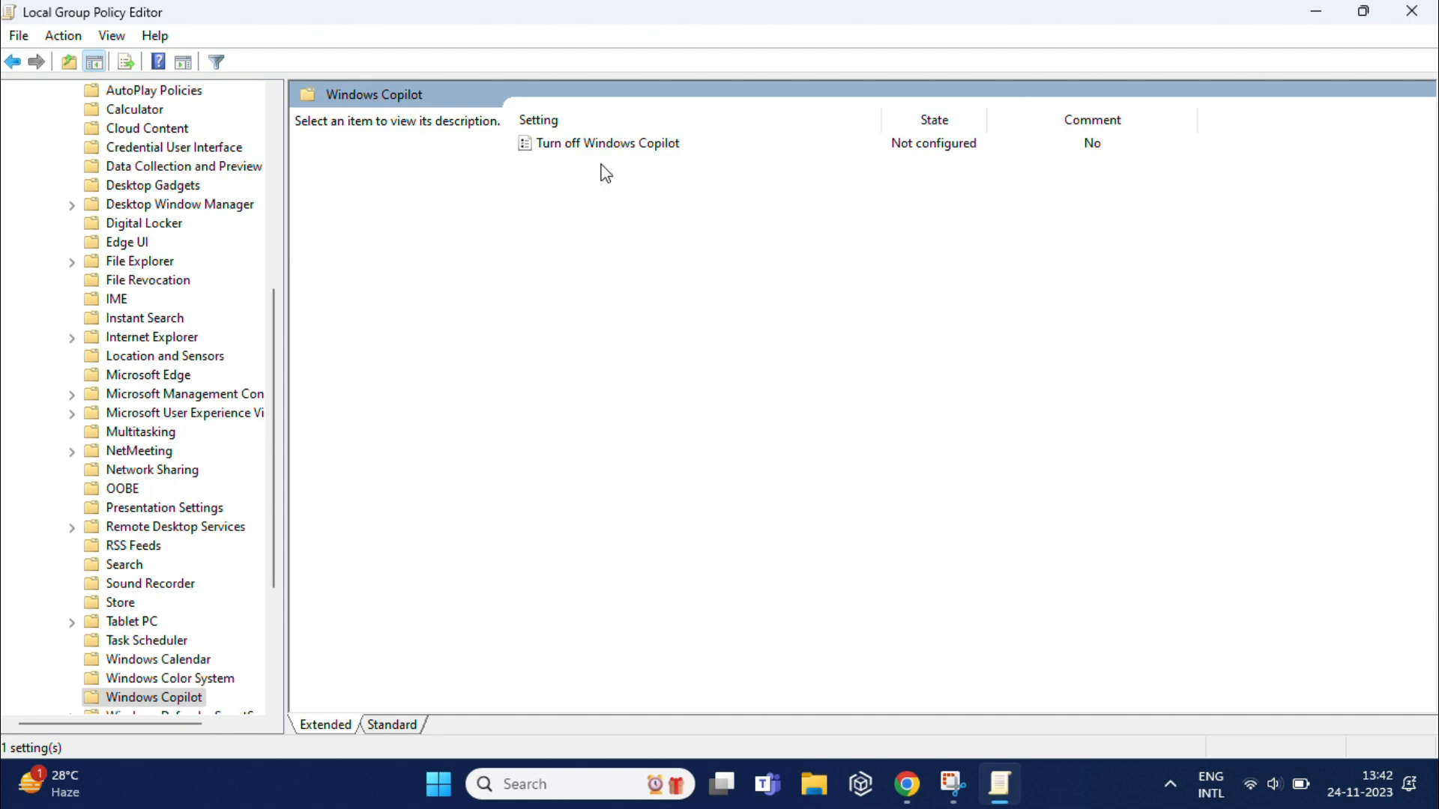
{"action": "mouse_move", "coordinate": [933, 120]}
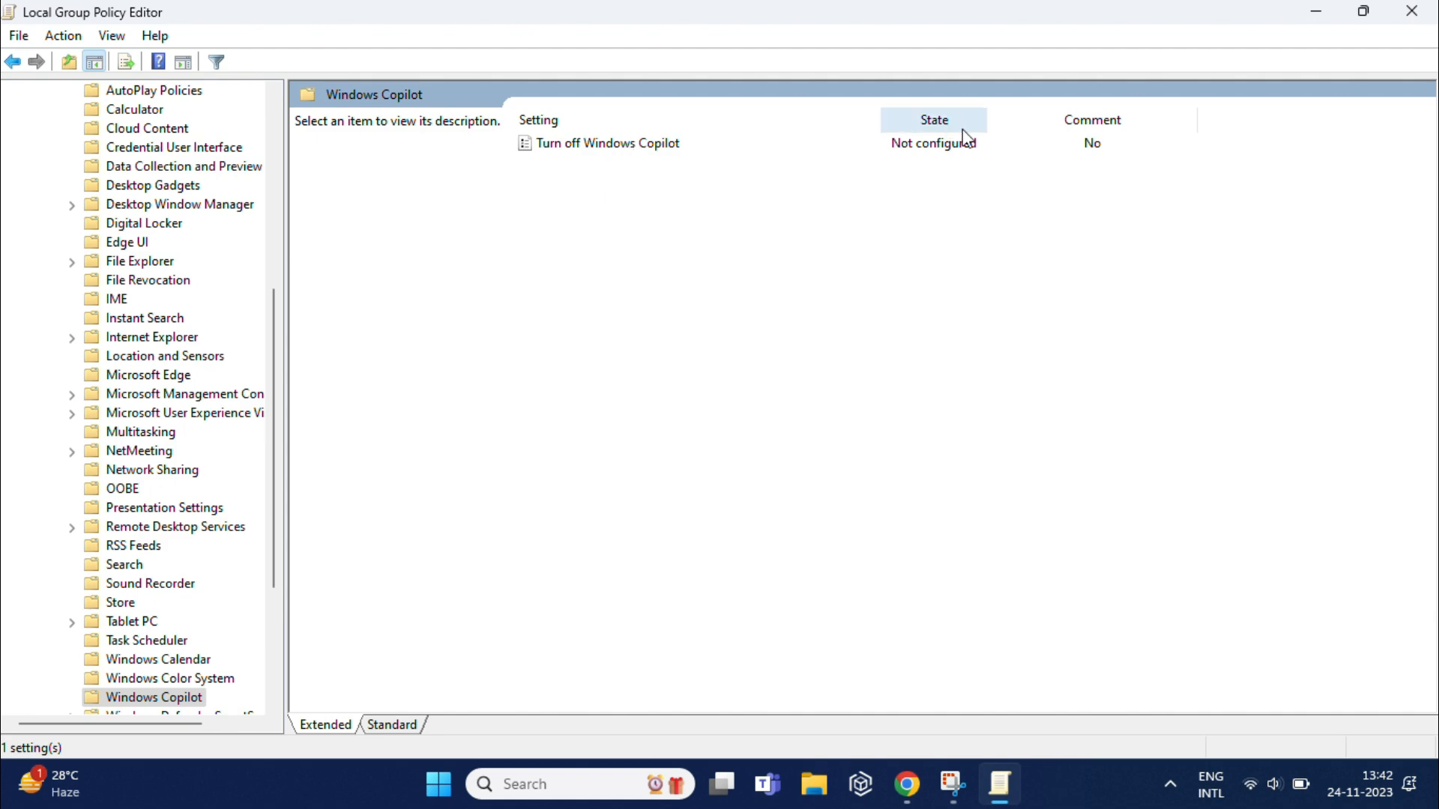
{"action": "double_click", "coordinate": [606, 142]}
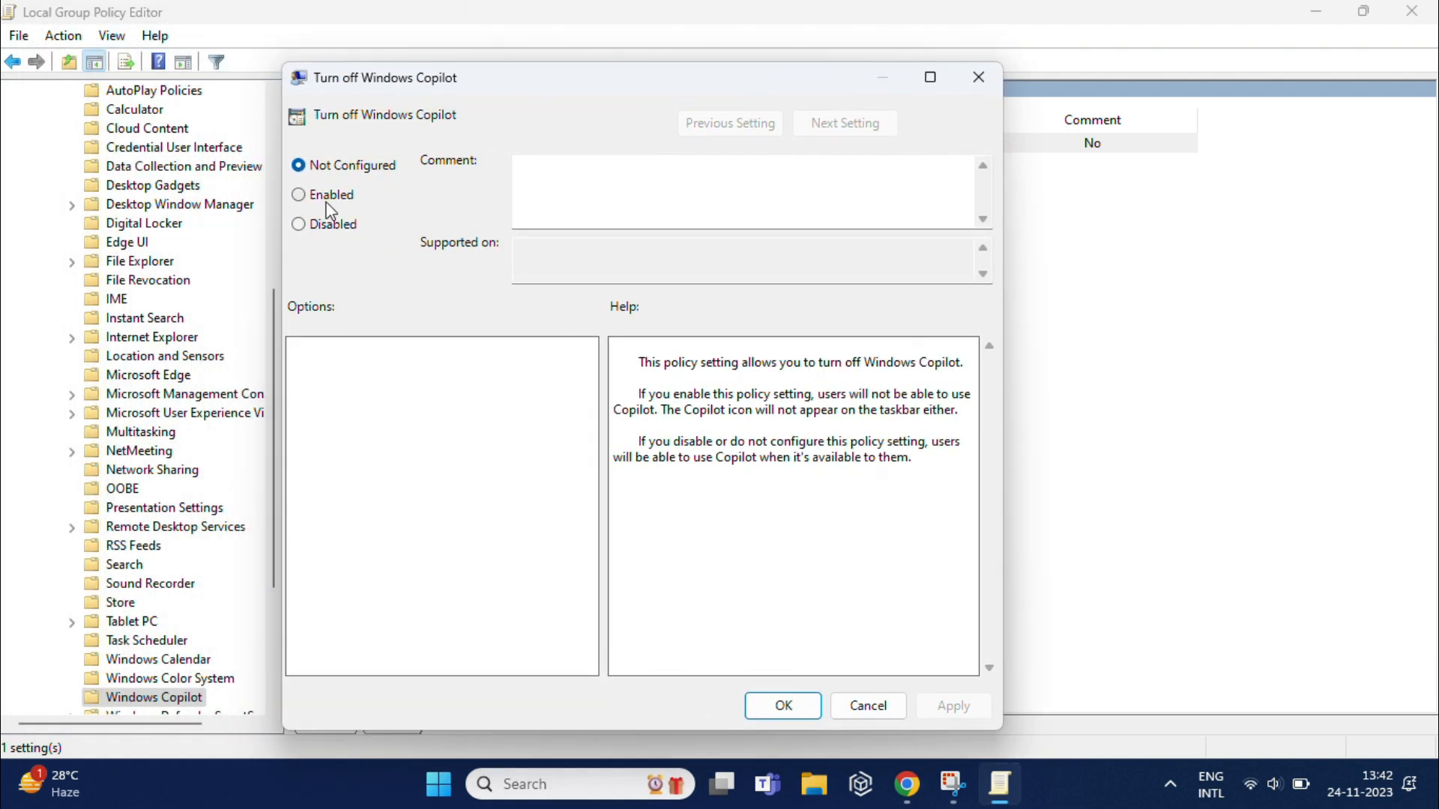
Step: Set Turn off Windows Copilot to Enabled, apply, and confirm with OK
{"action": "left_click", "coordinate": [299, 193]}
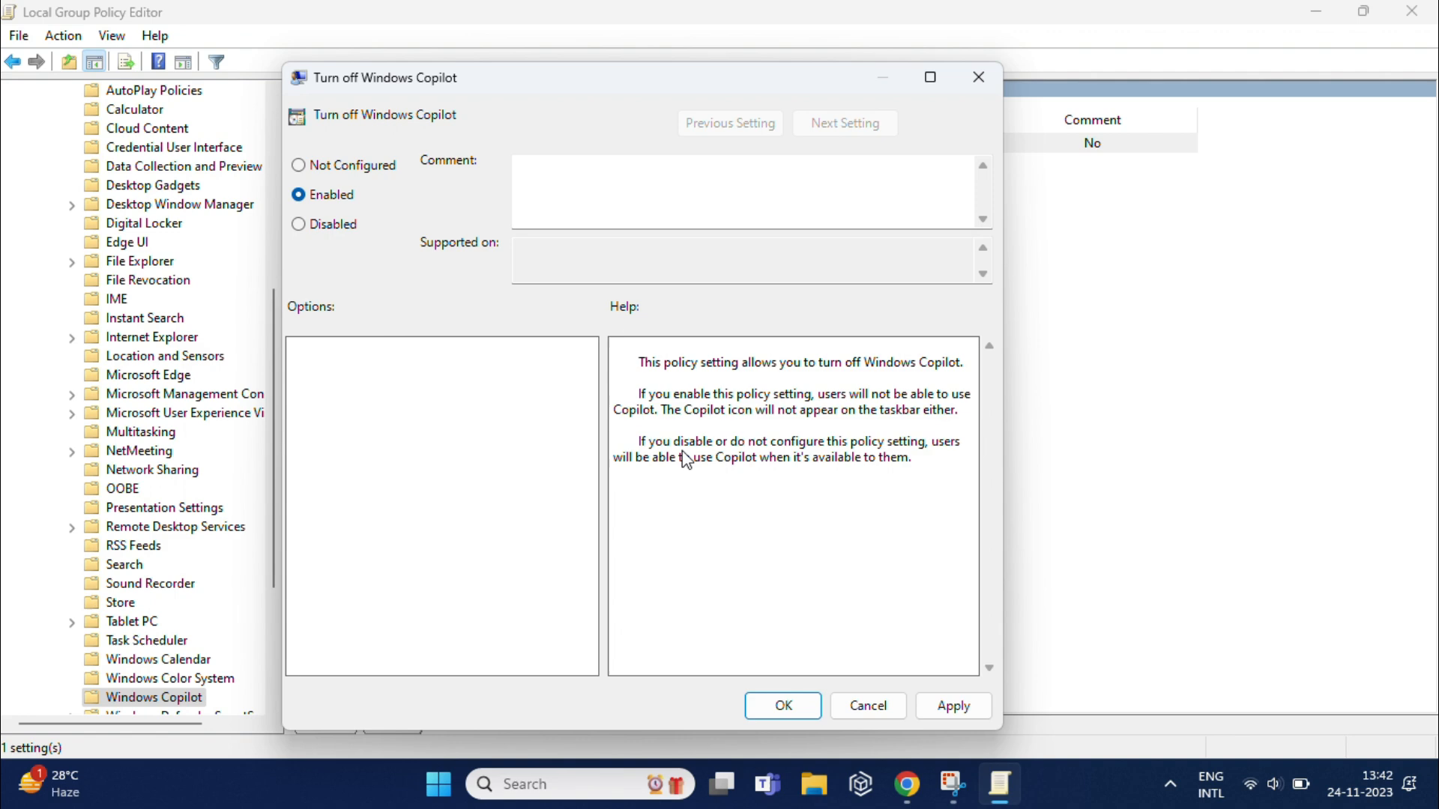
{"action": "left_click", "coordinate": [952, 706]}
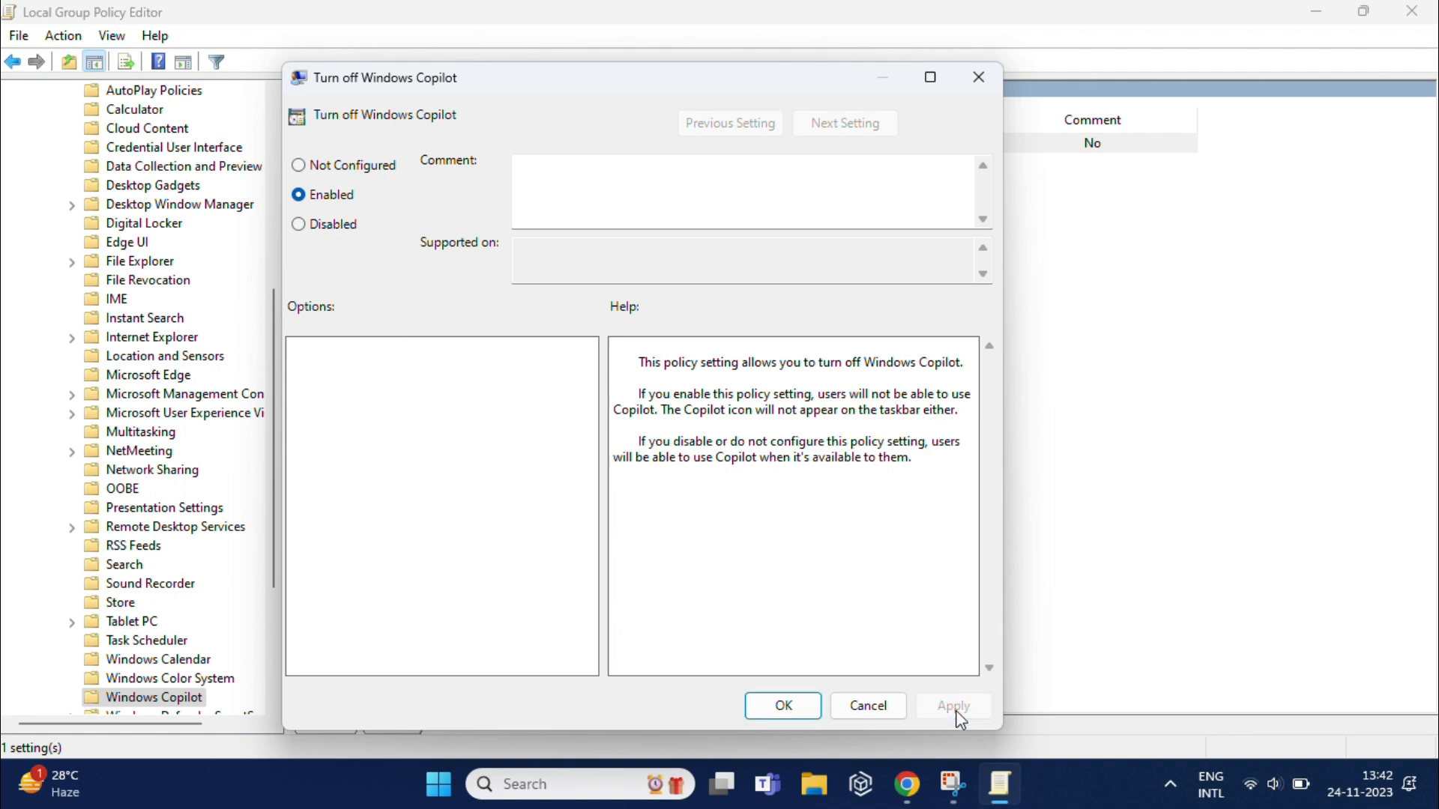
{"action": "left_click", "coordinate": [781, 706]}
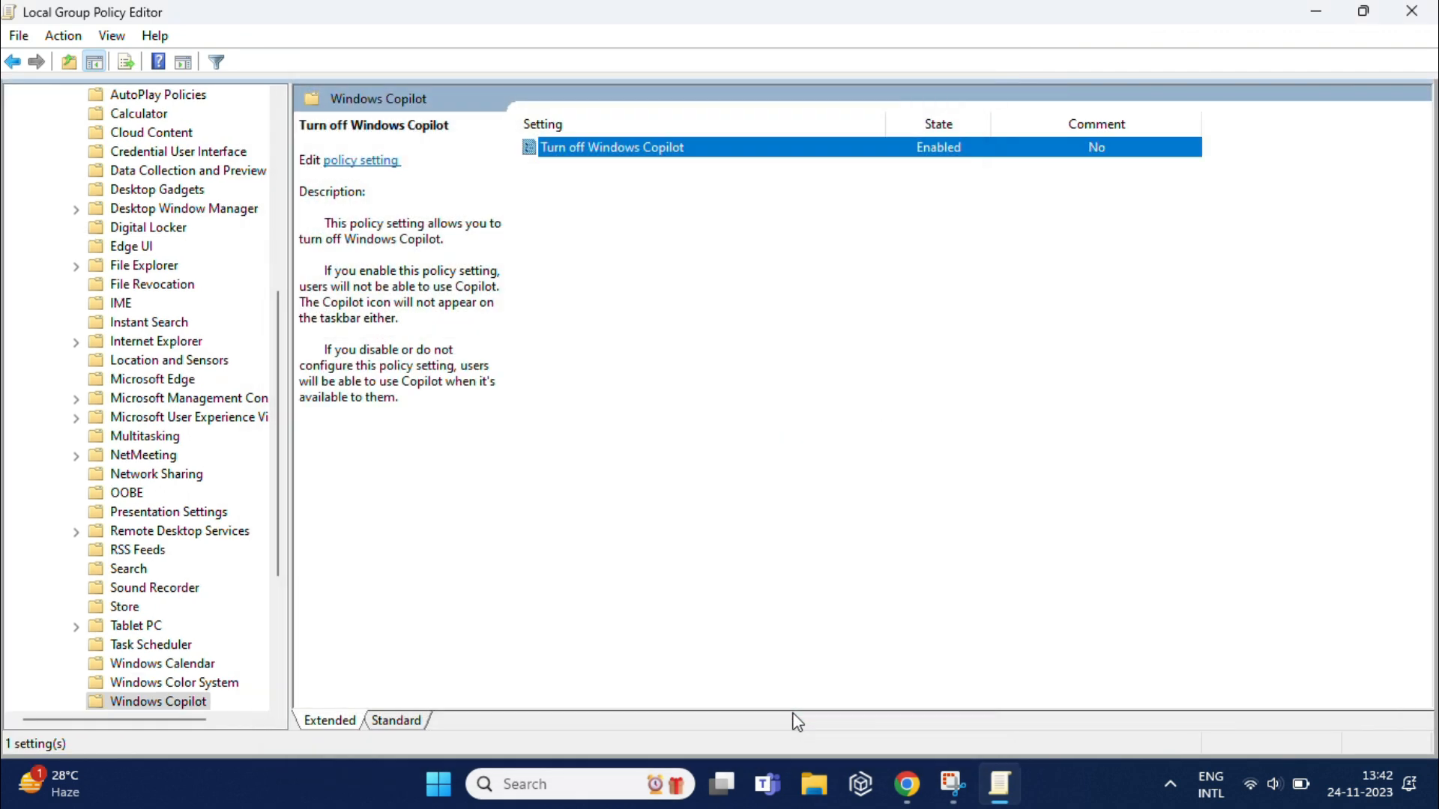
{"action": "mouse_move", "coordinate": [1411, 12]}
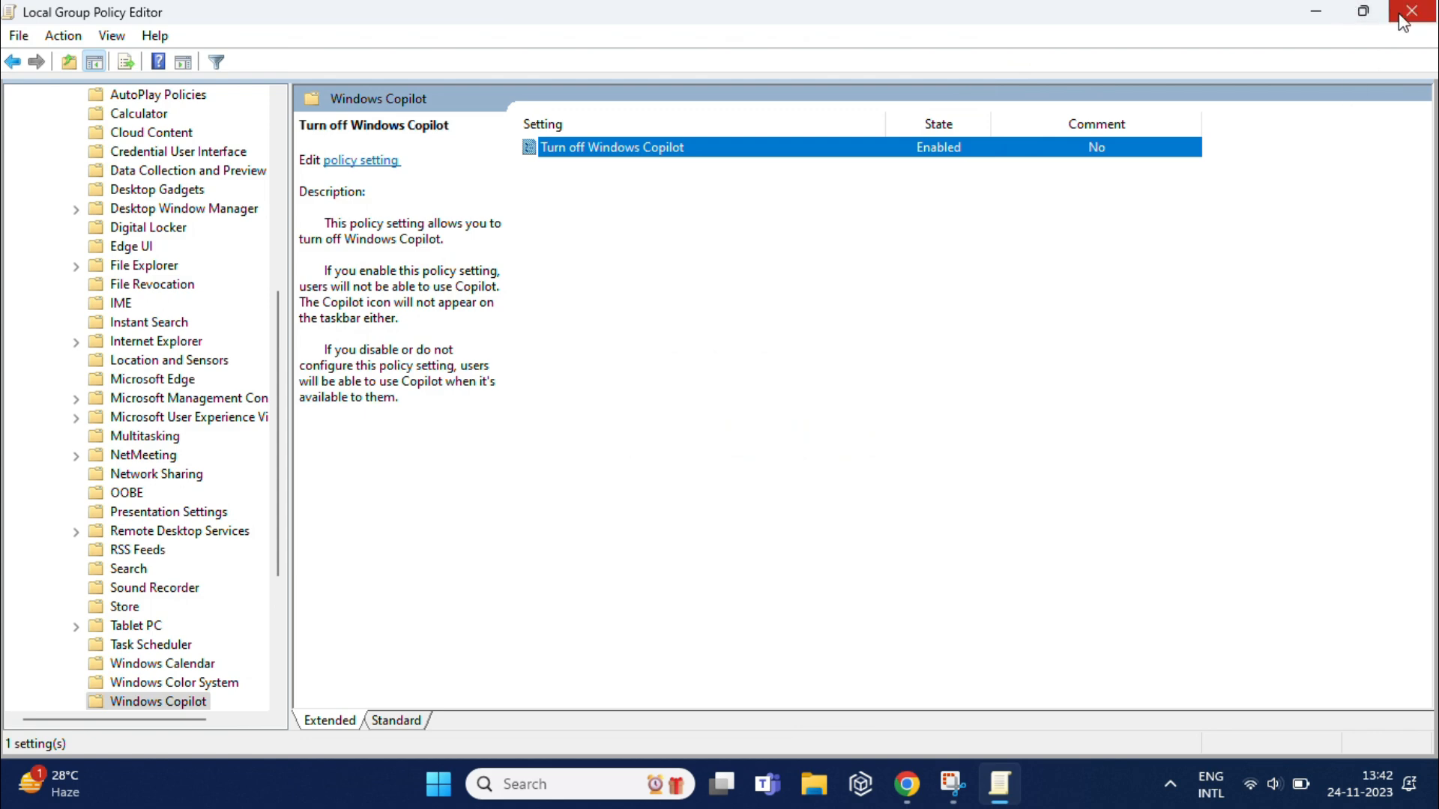
Step: Close the Local Group Policy Editor window
{"action": "left_click", "coordinate": [1411, 12]}
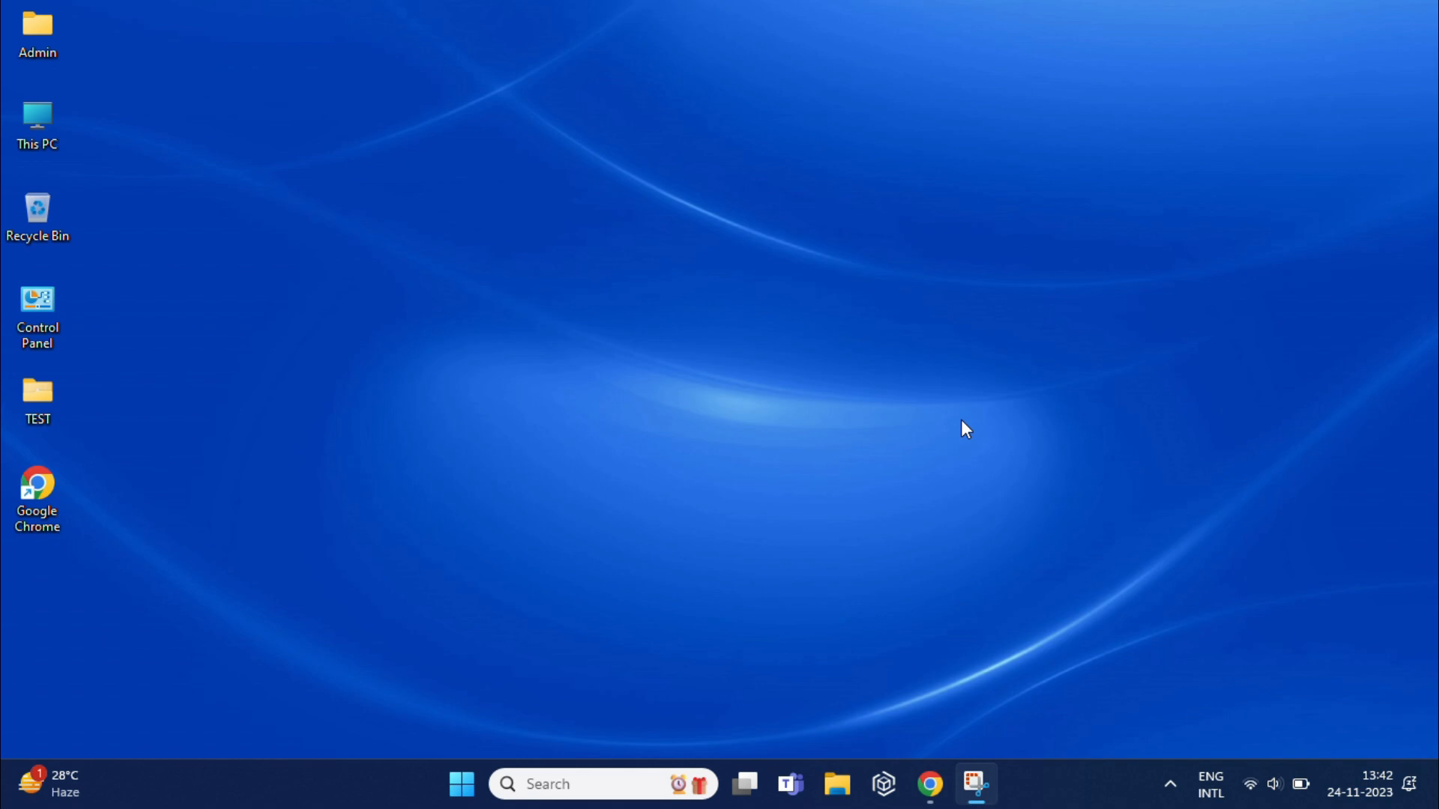
{"action": "mouse_move", "coordinate": [666, 115]}
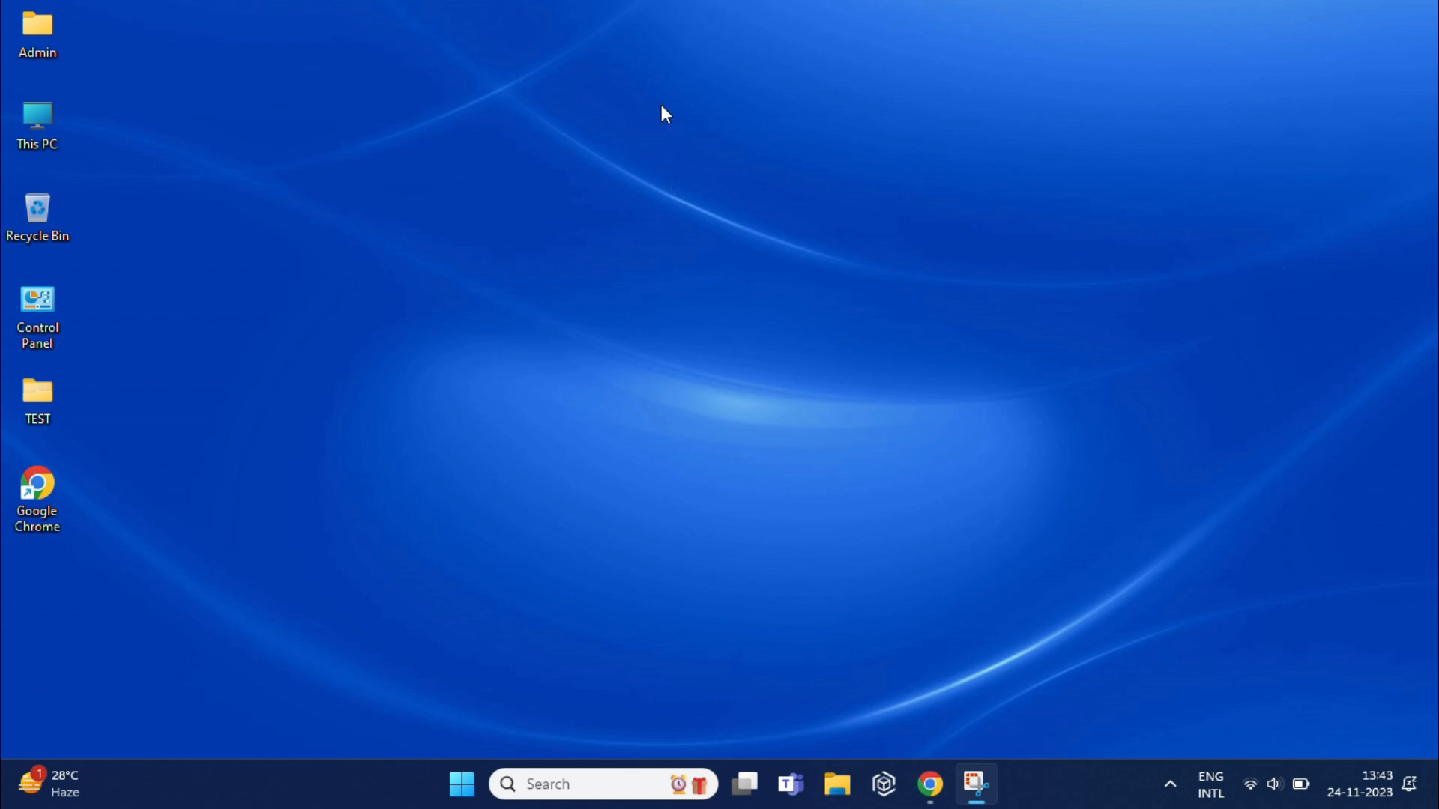
{"action": "mouse_move", "coordinate": [679, 44]}
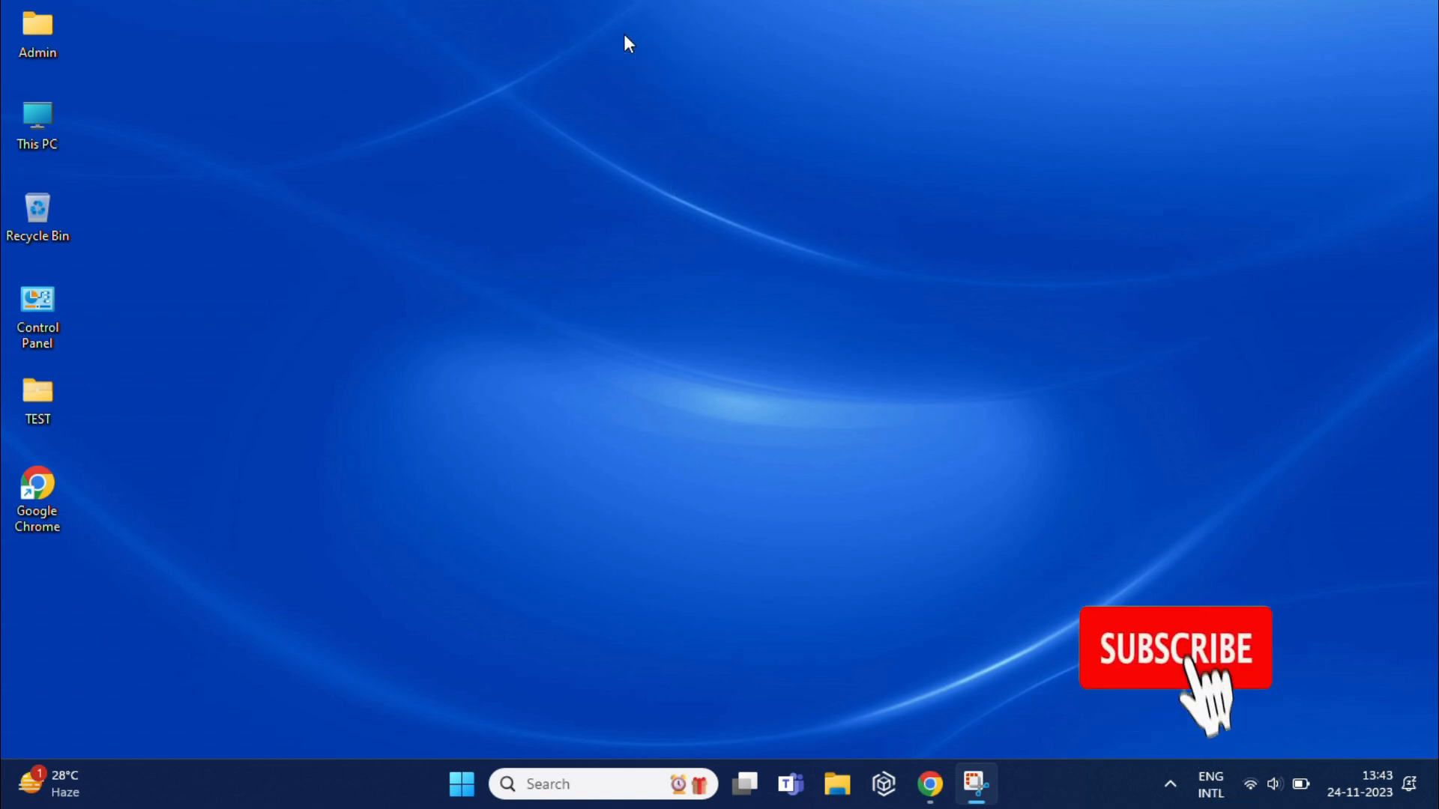
{"action": "mouse_move", "coordinate": [683, 43]}
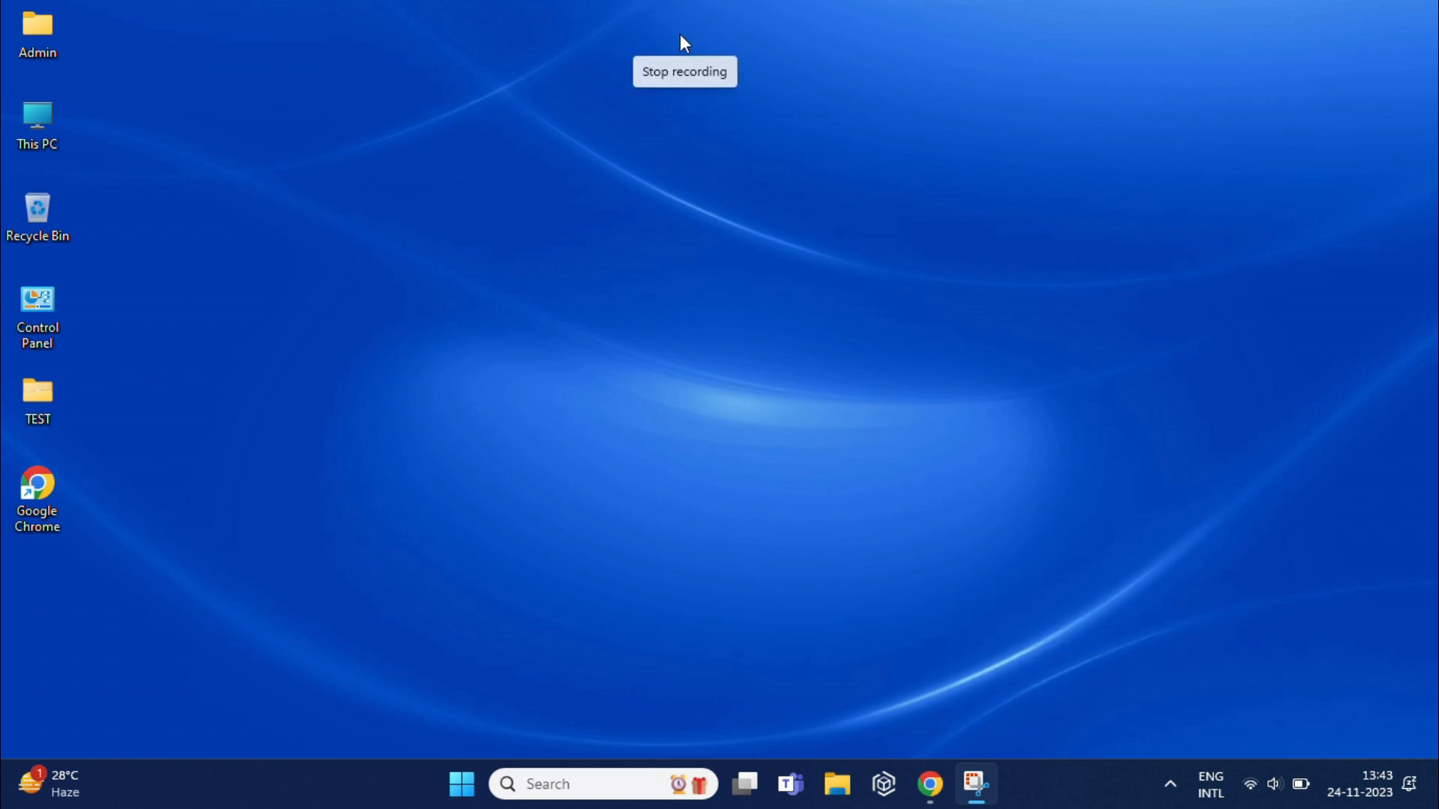